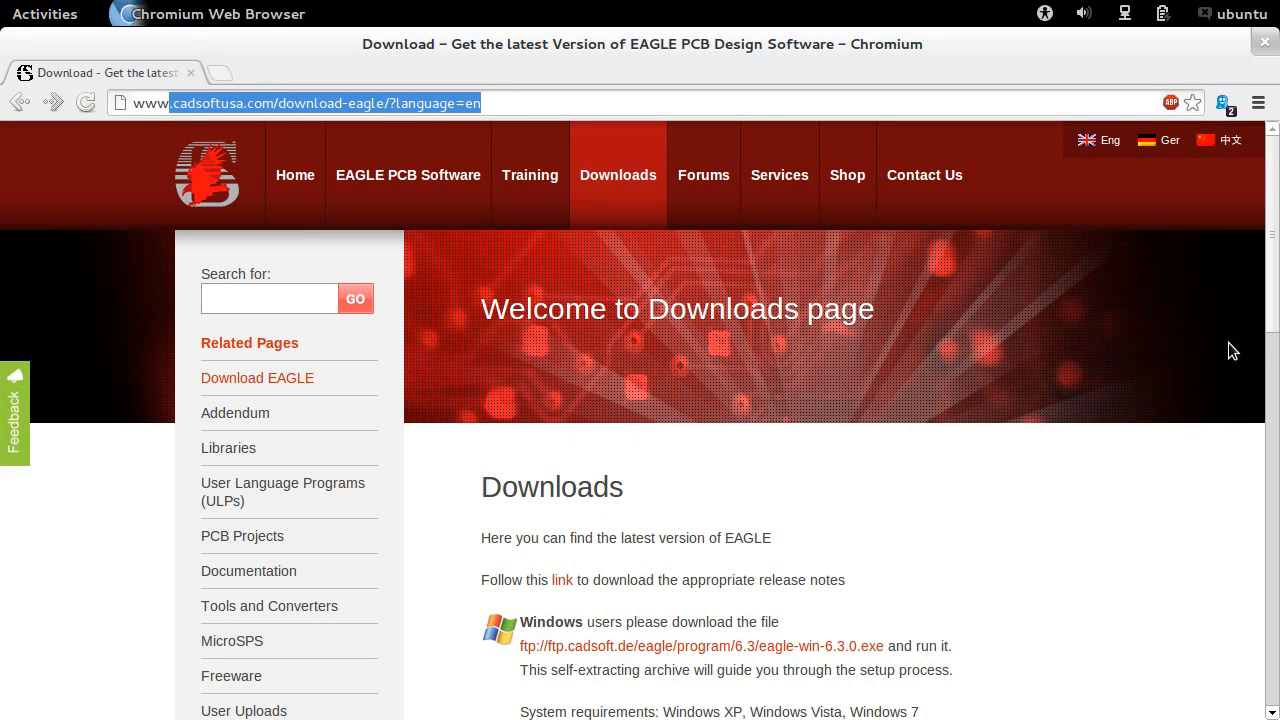
Scroll to the Linux section and save eagle-lin-6.3.0.run into the Downloads folder.
scroll(down, 3)
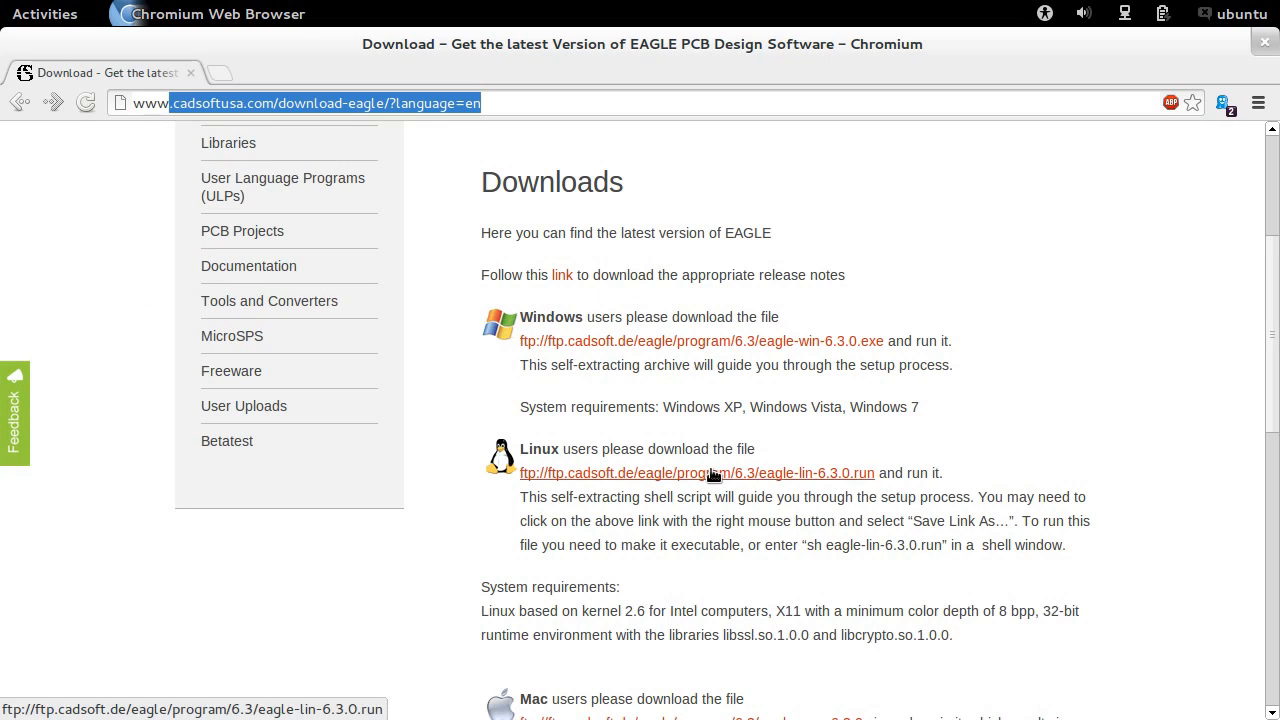
mouse_move(768, 577)
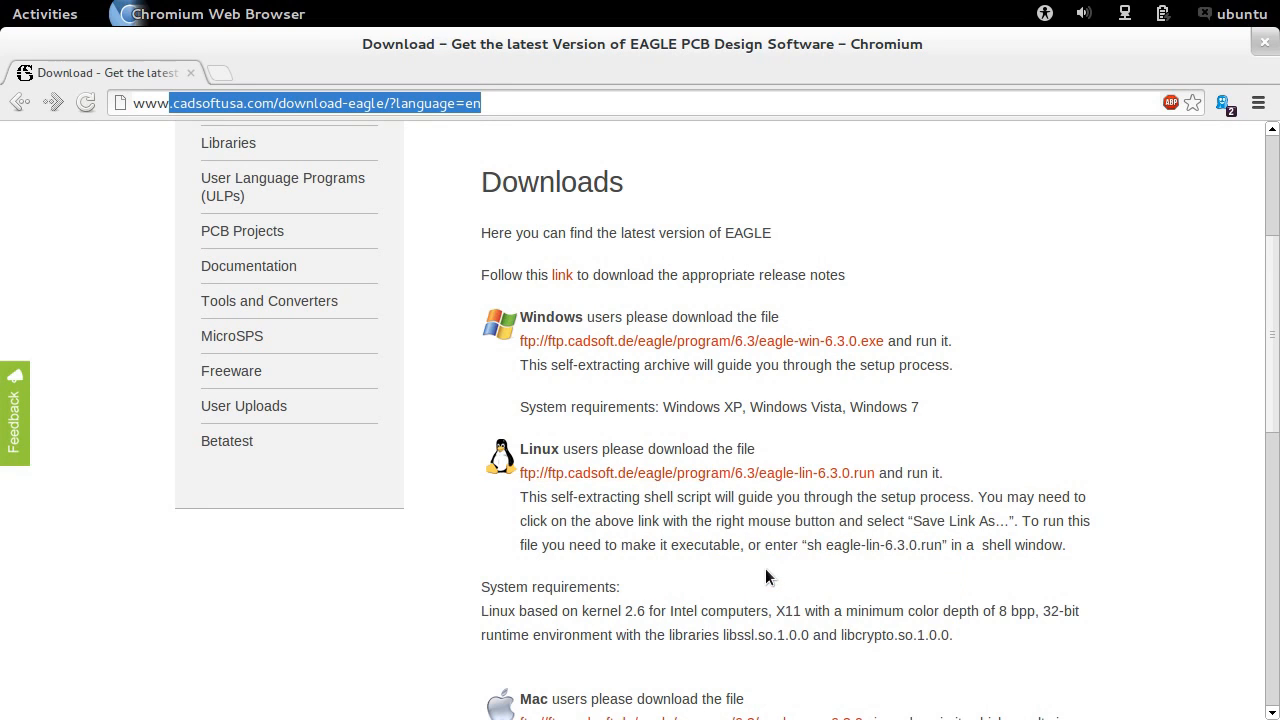
click(702, 473)
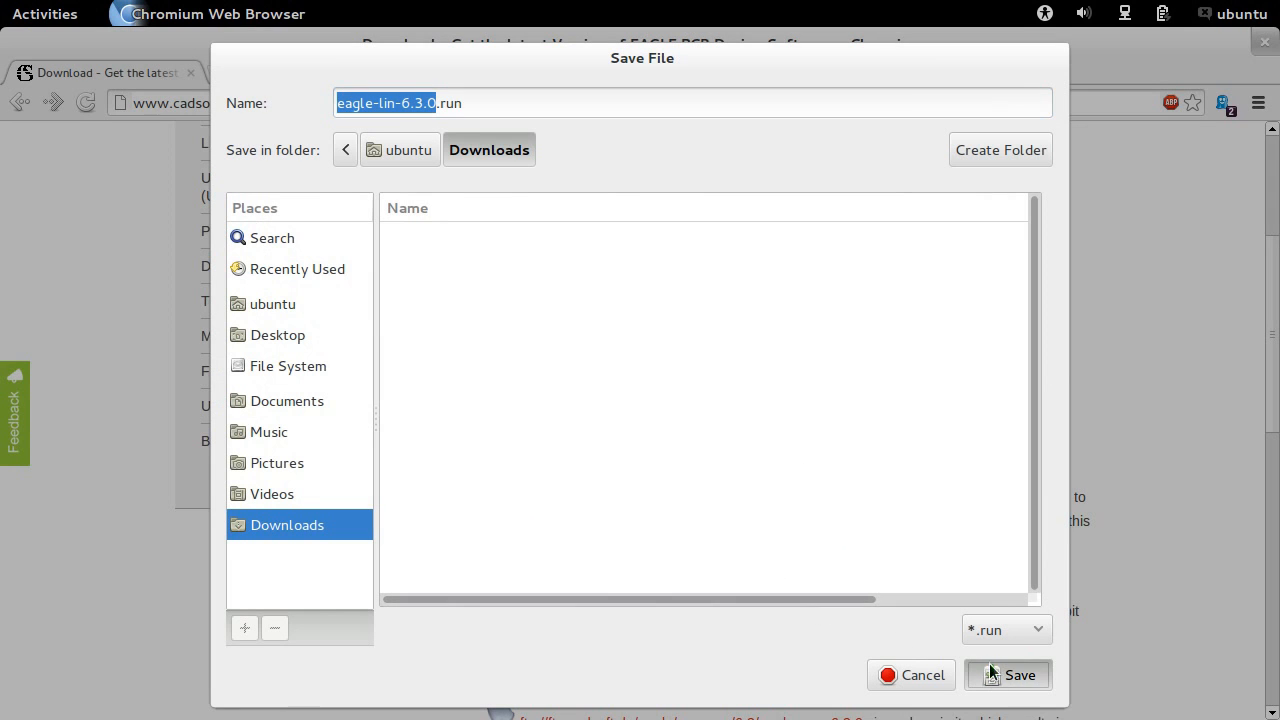
click(1007, 674)
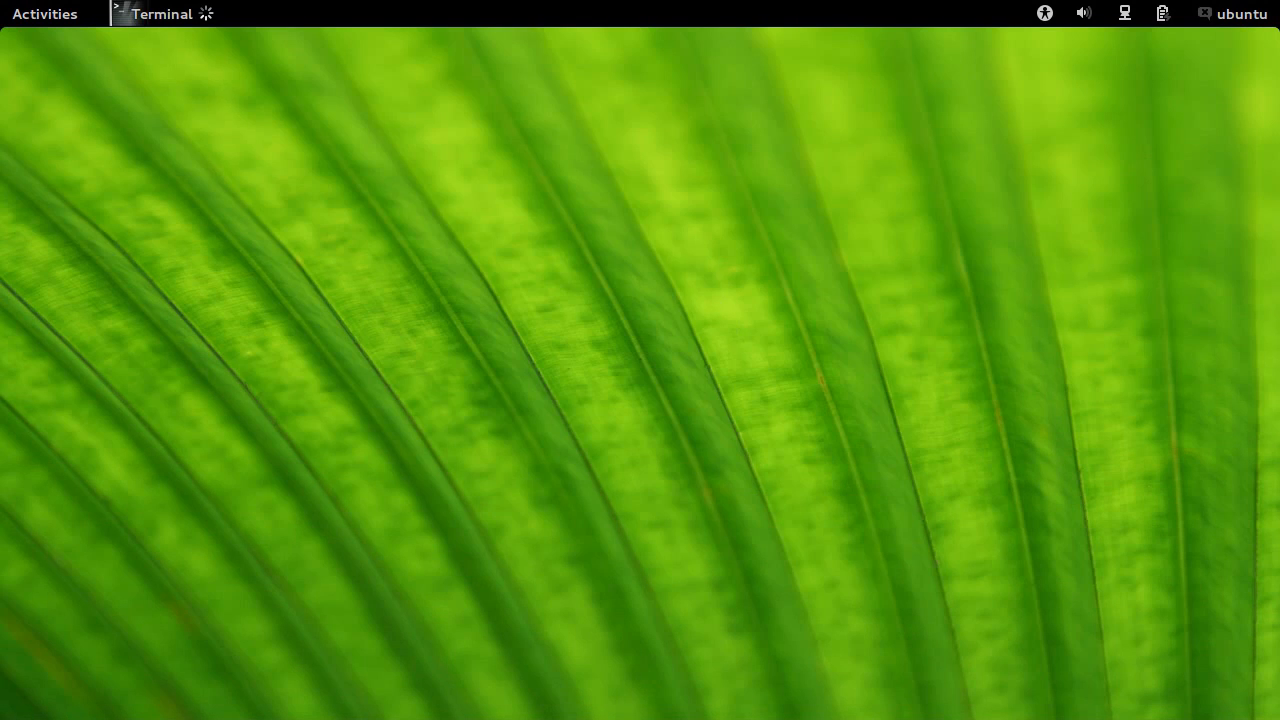
In Downloads, make eagle-lin-6.3.0.run executable with chmod 755.
text(cd Downloads/)
text(ll)
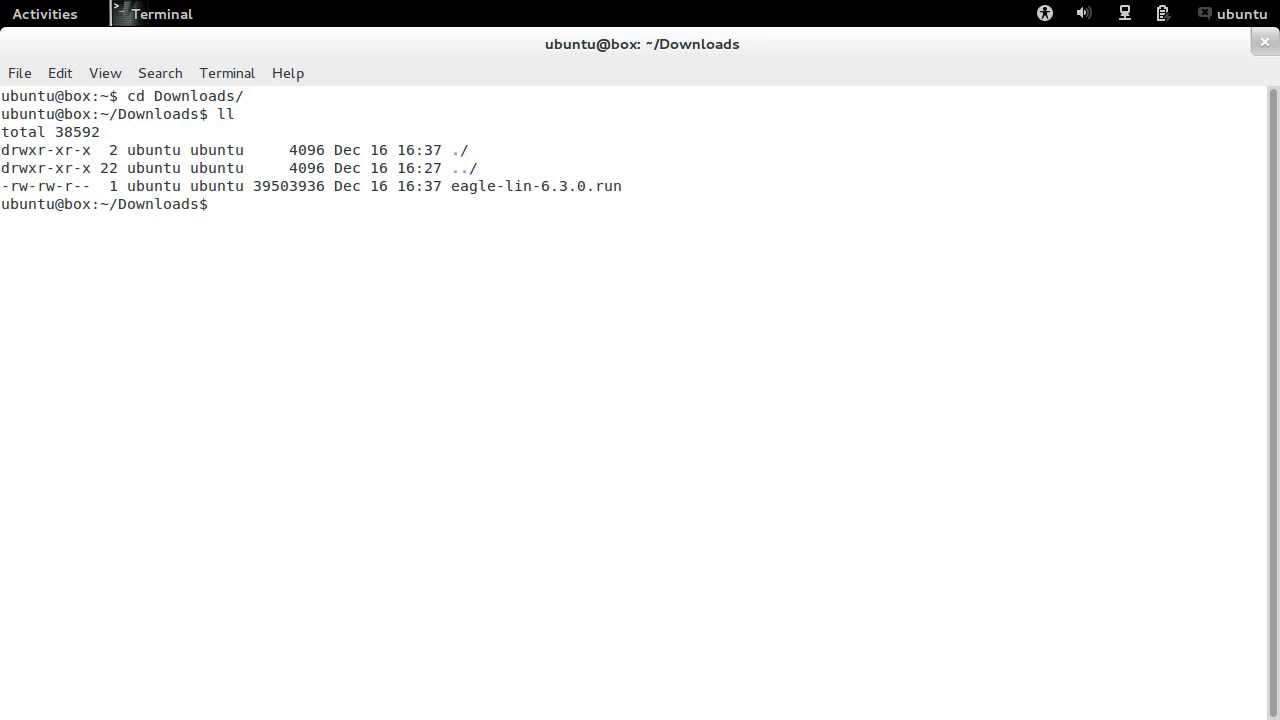
text(chmod 755 eagle-lin-6.3.0.run)
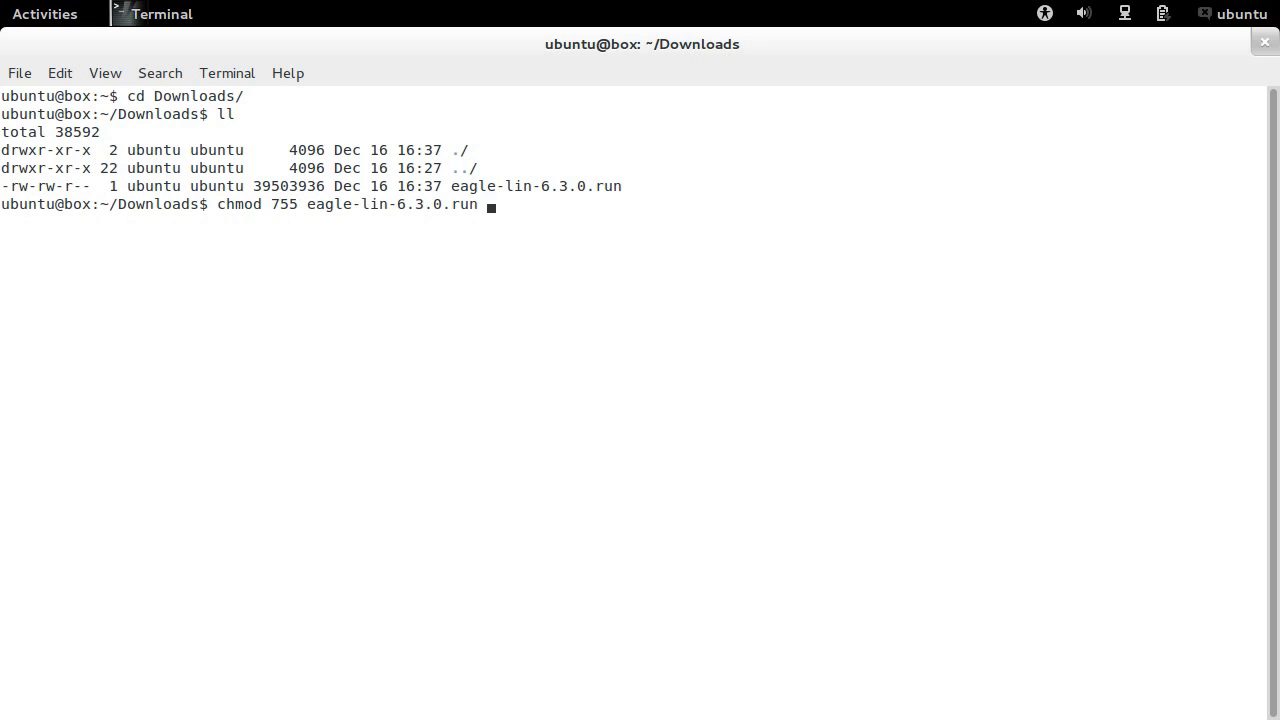
key(Return)
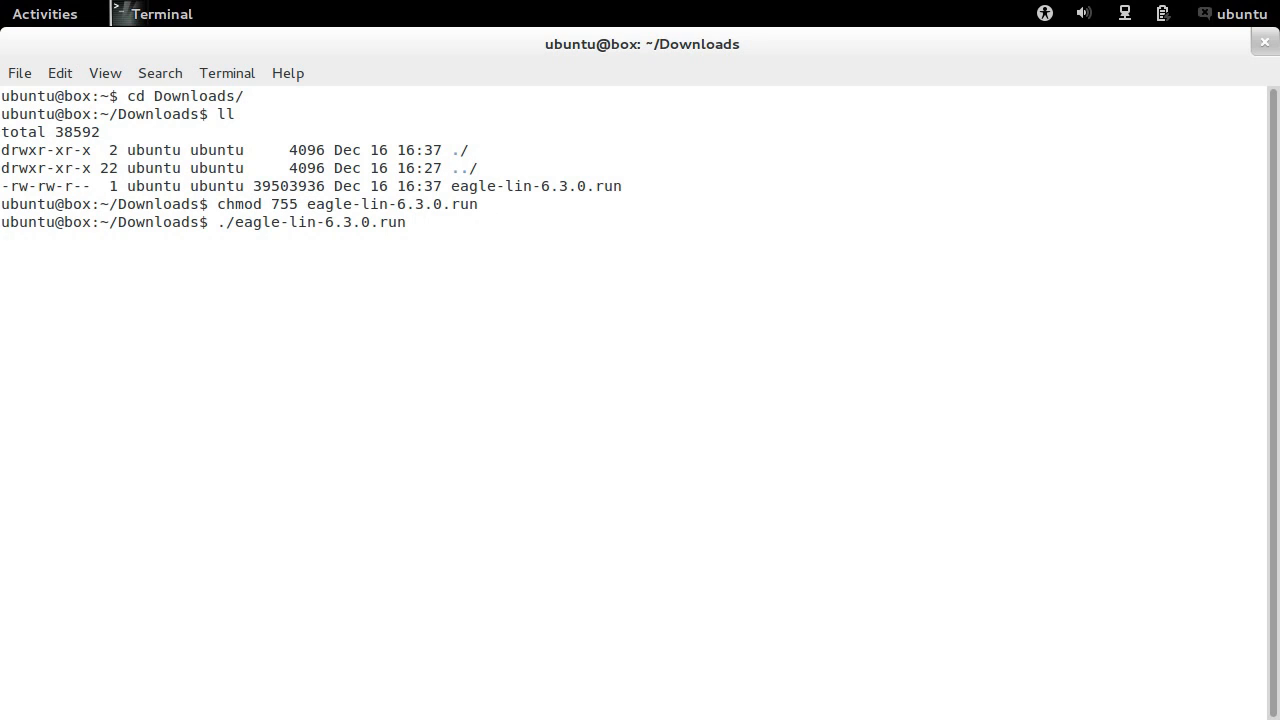
Run ./eagle-lin-6.3.0.run, which fails with 'No such file or directory' at line 108.
key(Return)
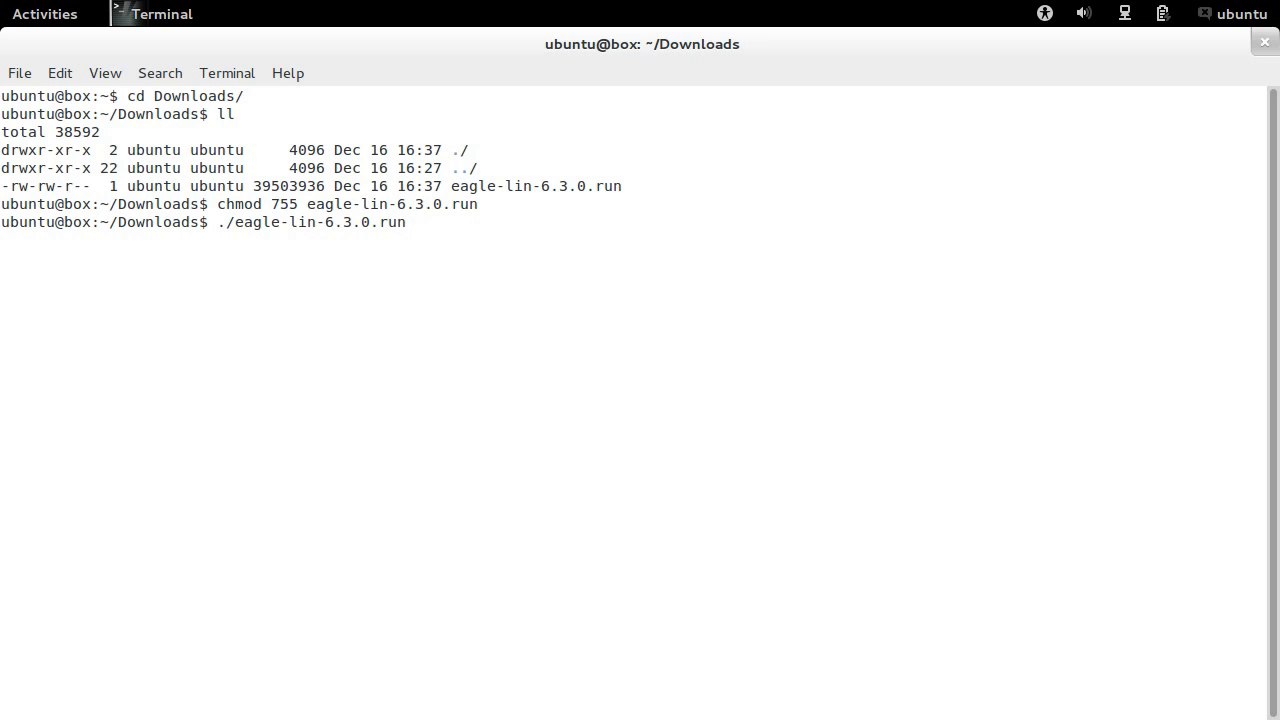
key(Return)
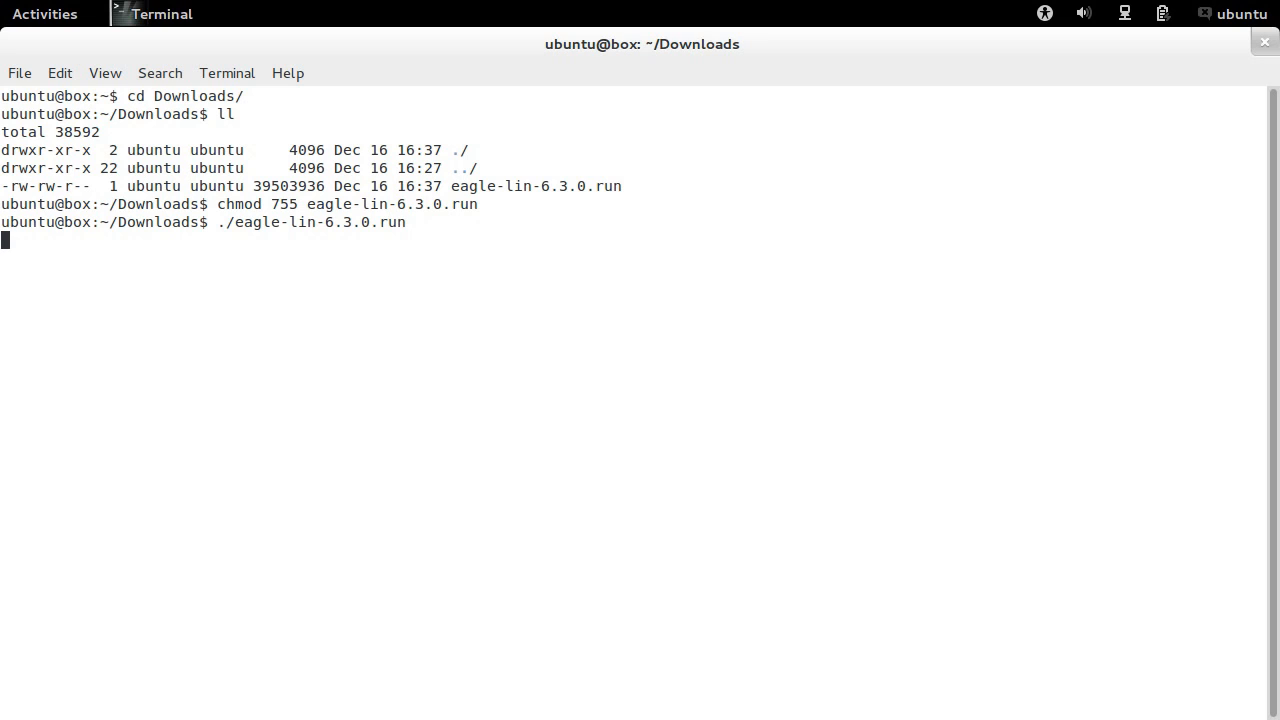
key(Return)
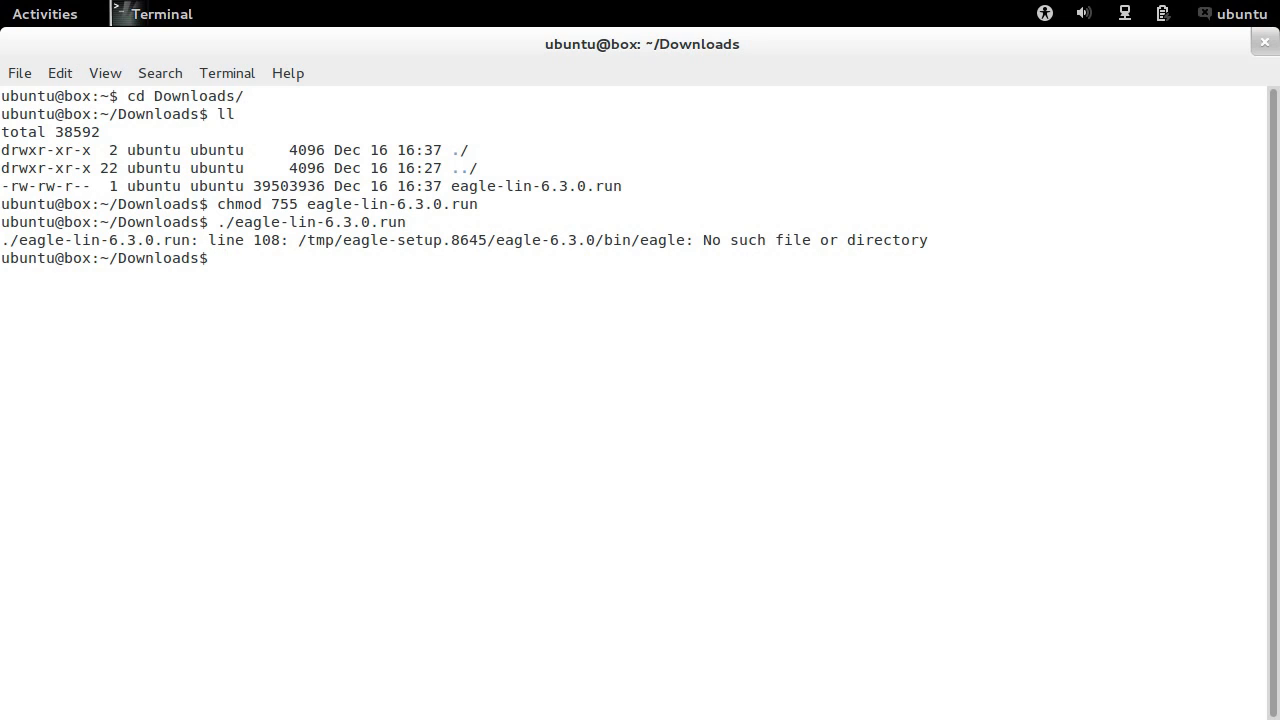
text(less)
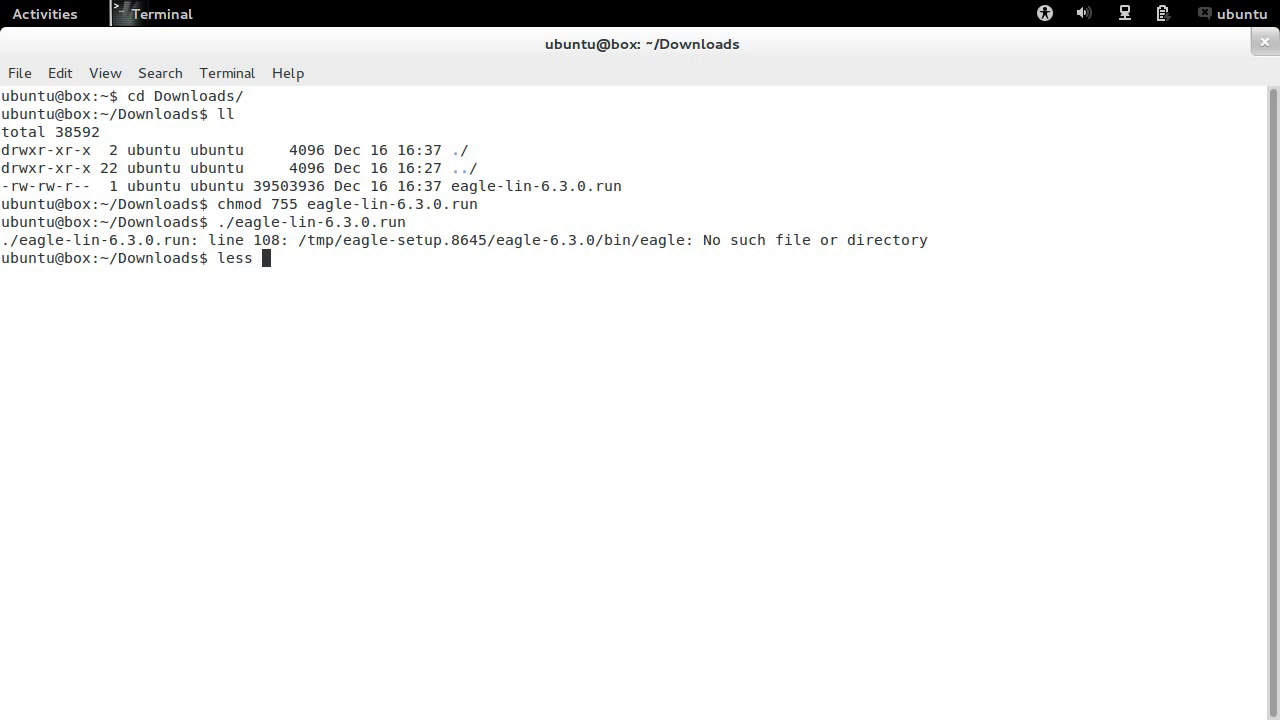
Read eagle-lin-6.3.0.run in less down to the __DATA__ marker, then quit.
key(Return)
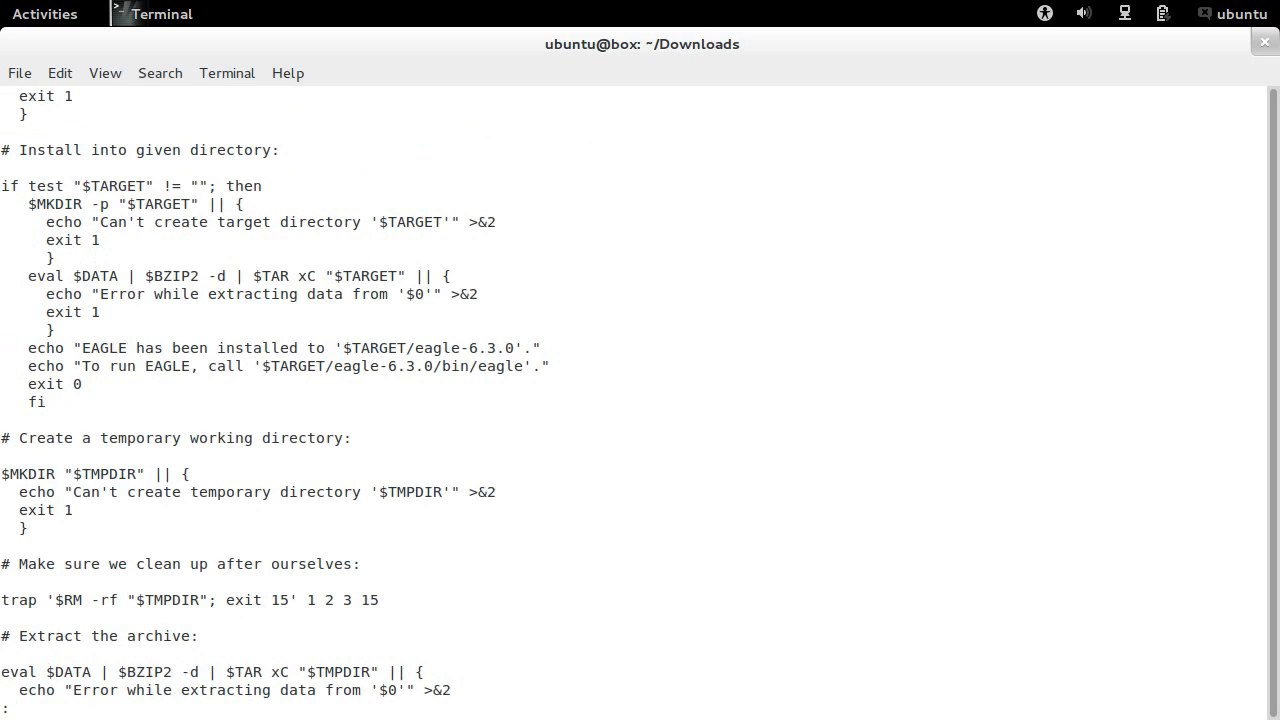
scroll(down, 3)
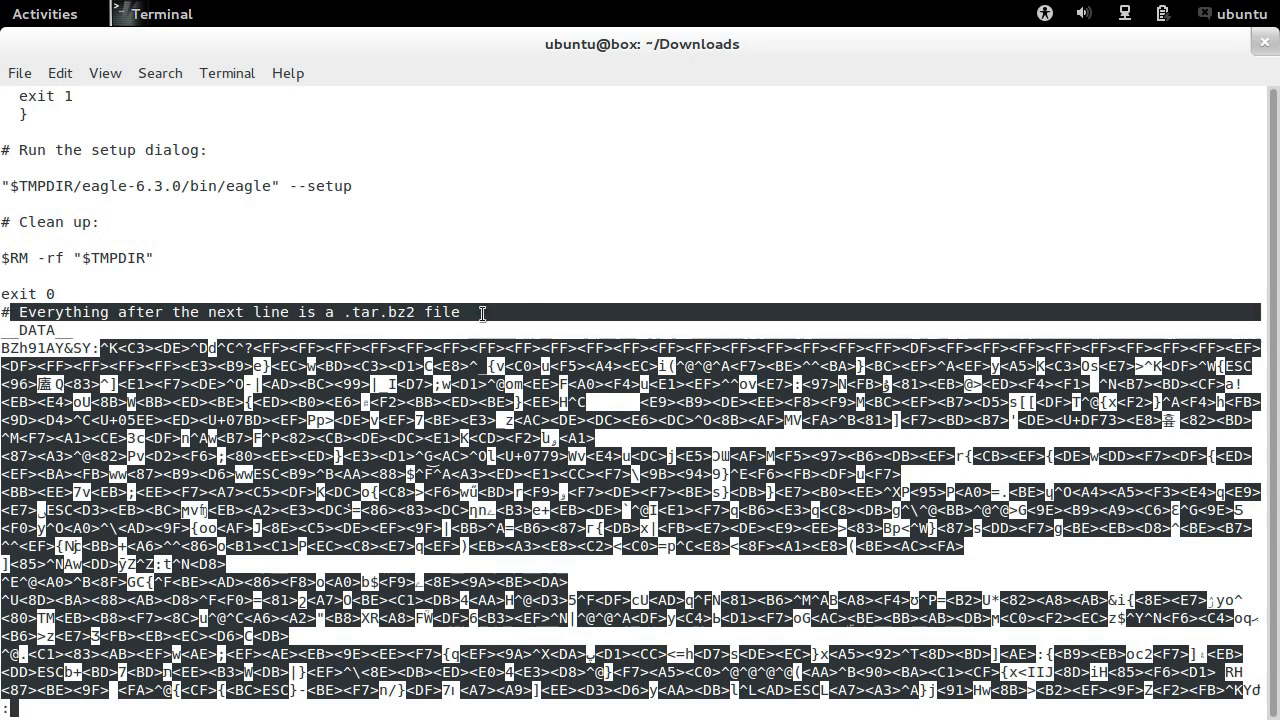
mouse_move(441, 265)
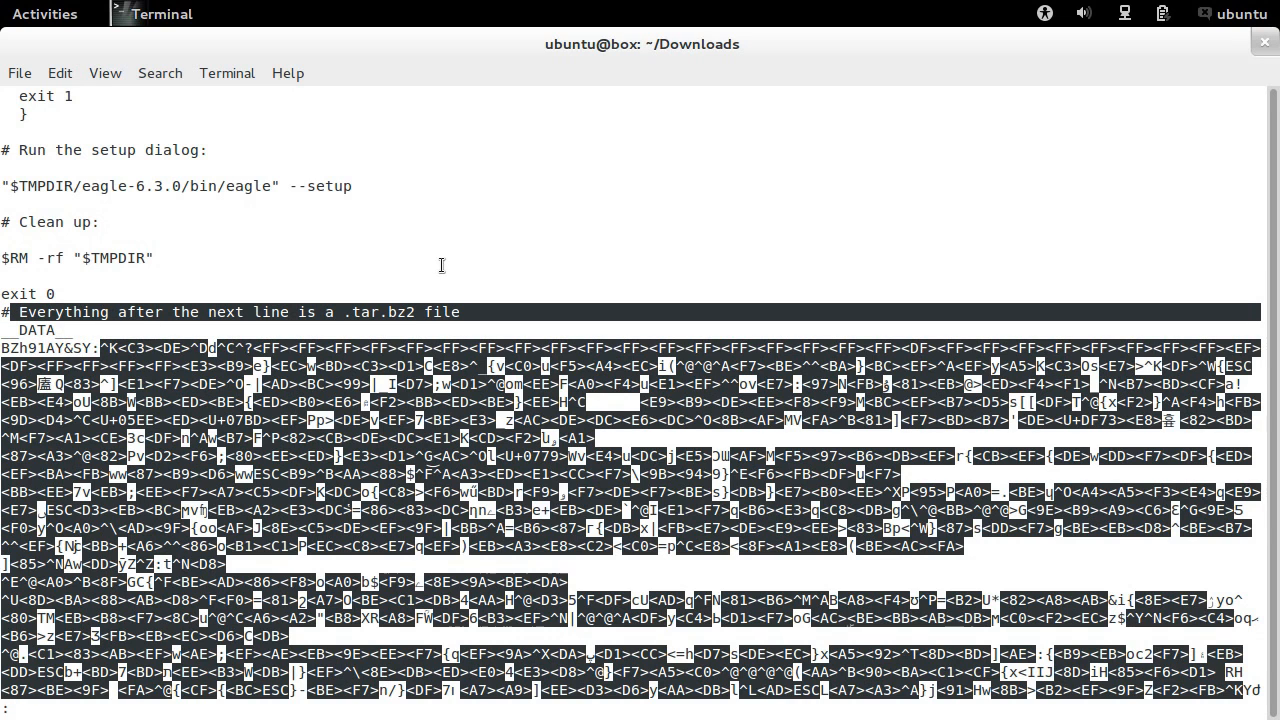
key(q)
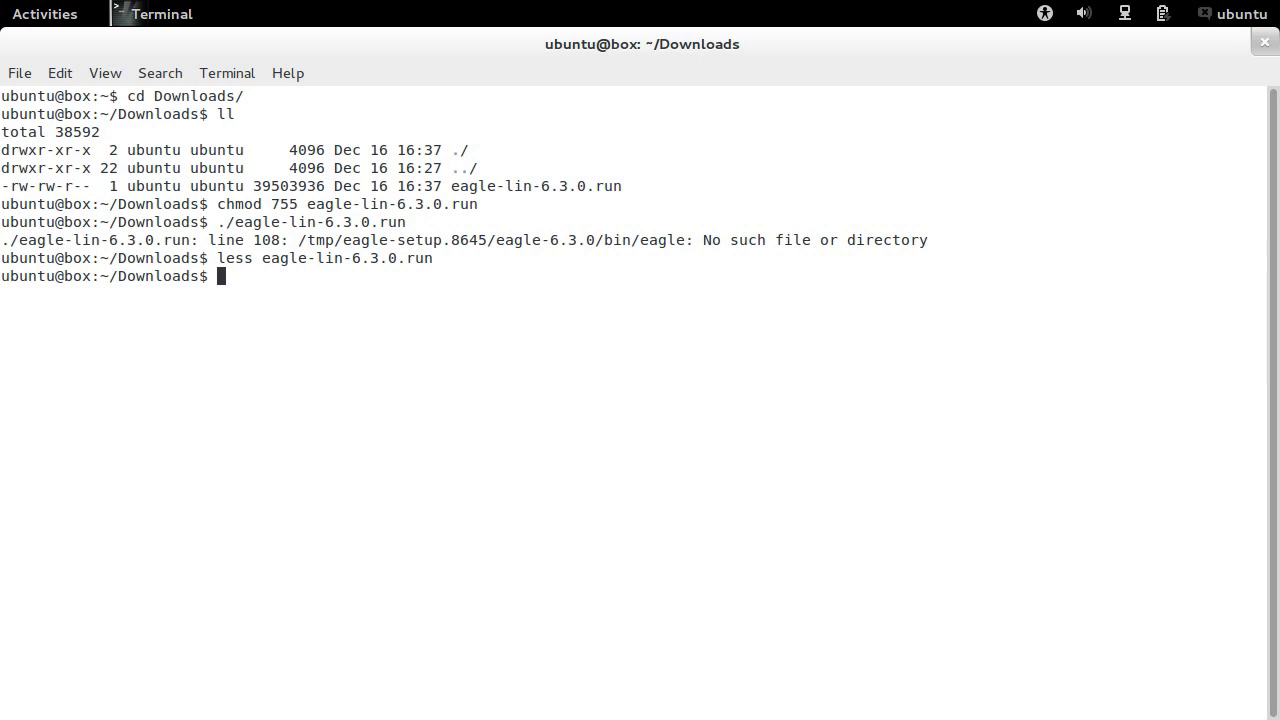
text(okteta eagle-lin-6.3.0.run)
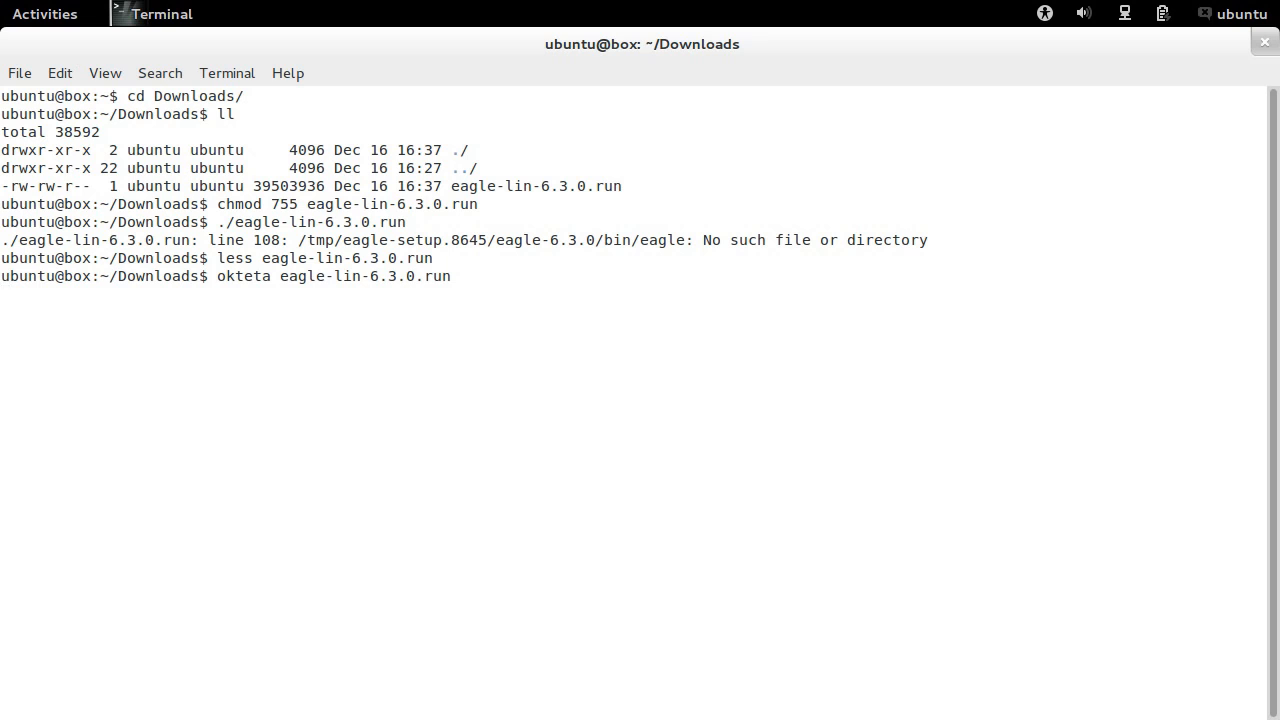
Open the installer in Okteta and select the first BZh byte after __DATA__ (offset 0000:0966).
key(Return)
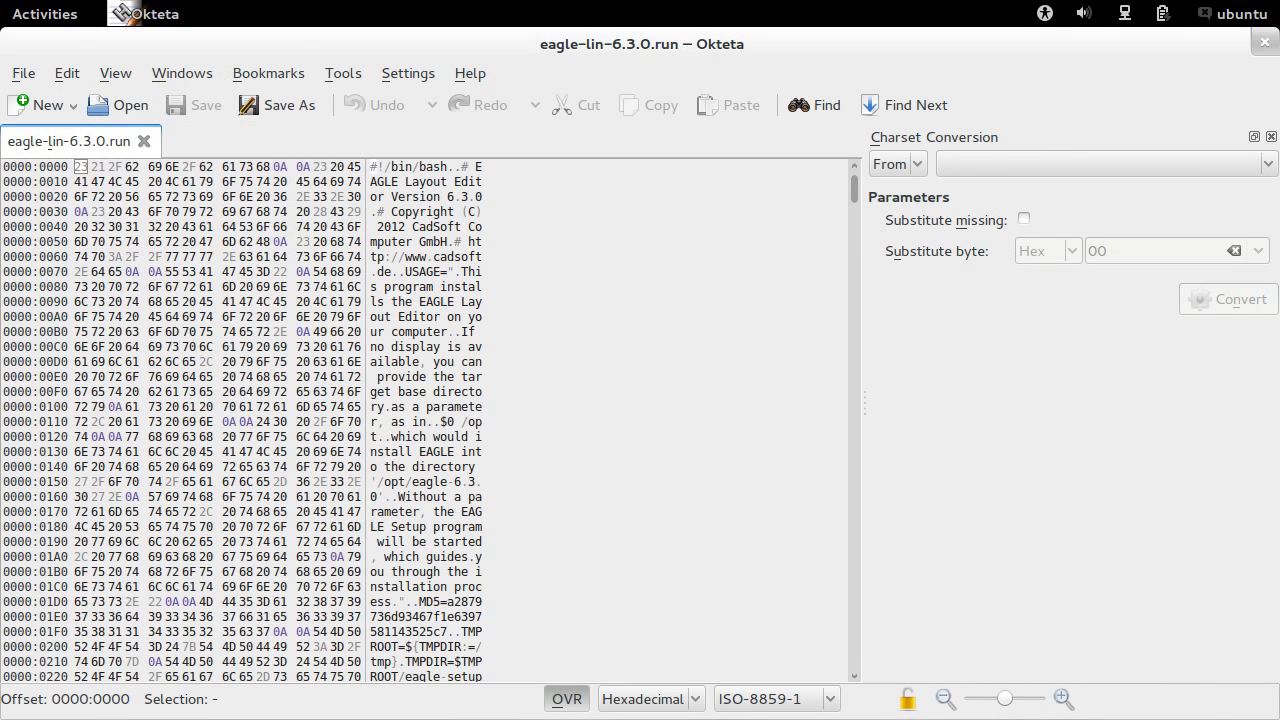
scroll(down, 3)
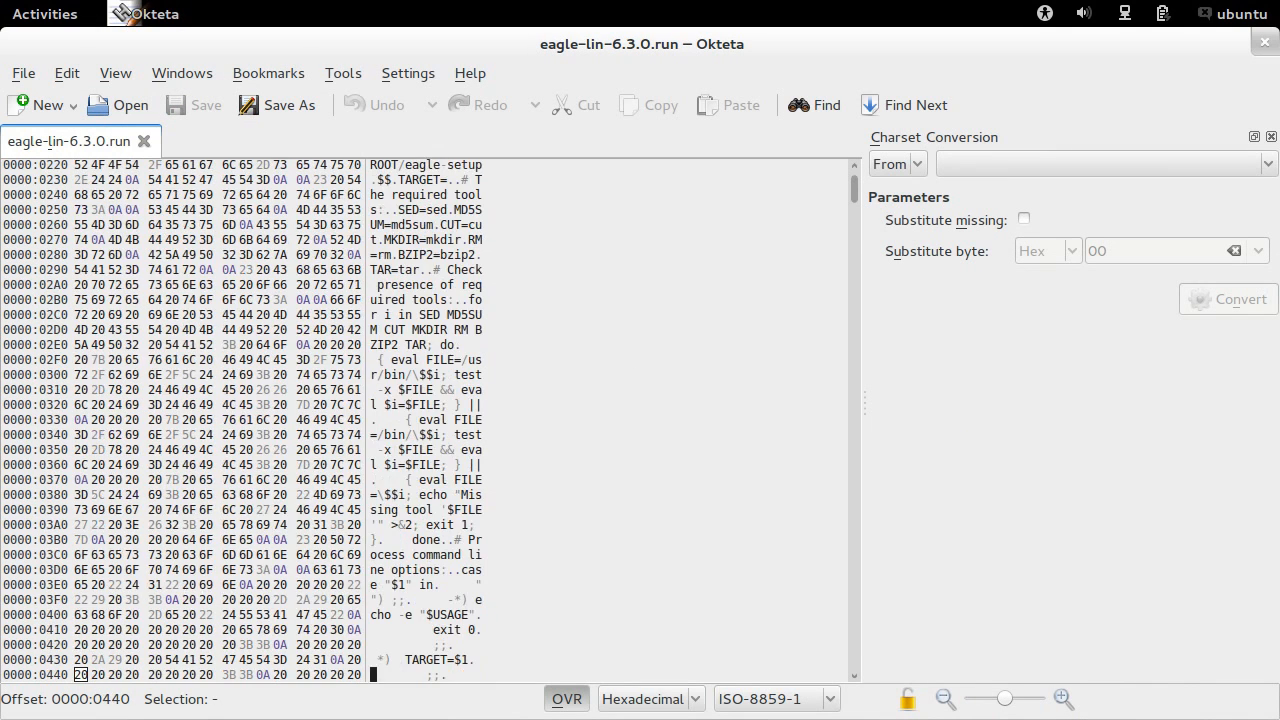
scroll(down, 3)
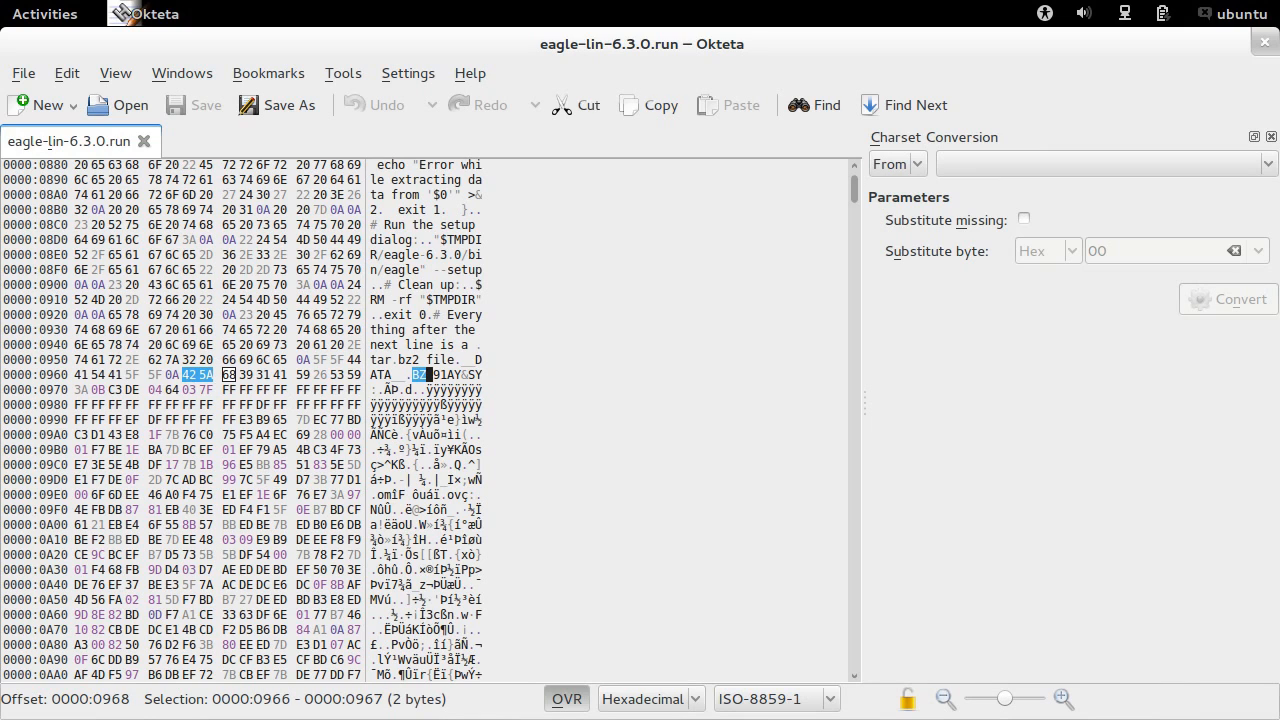
click(195, 374)
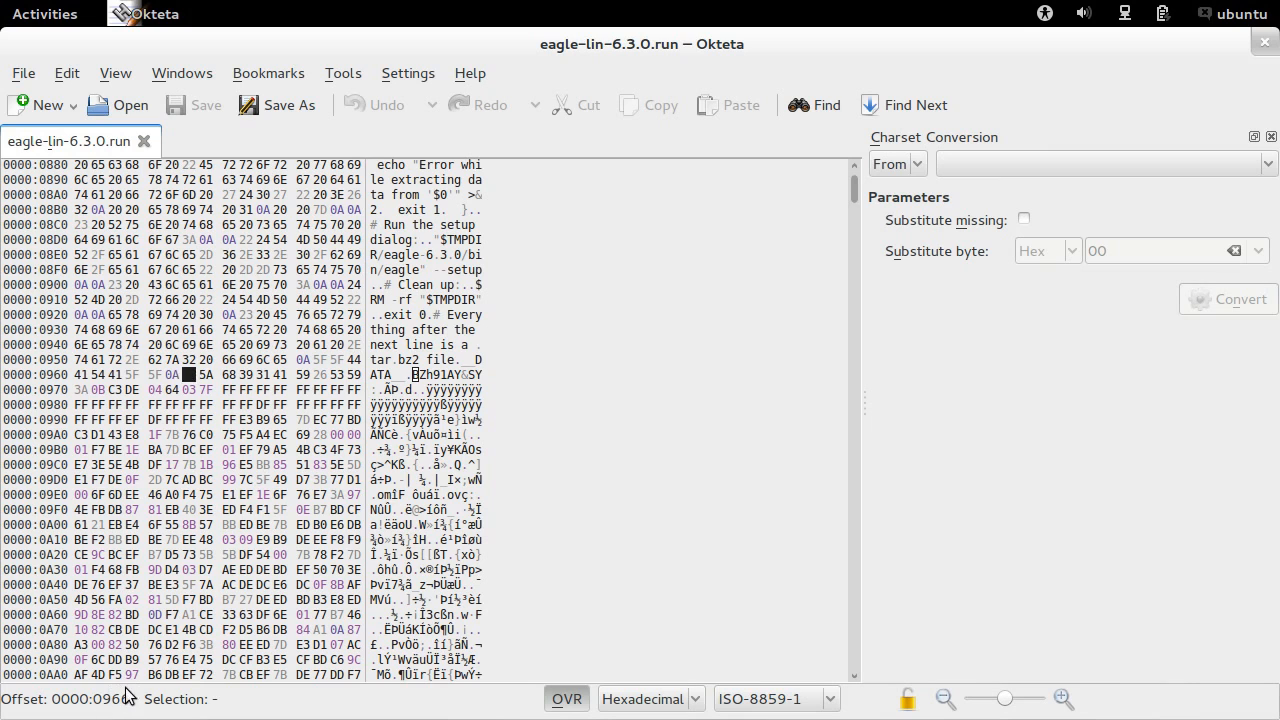
click(44, 13)
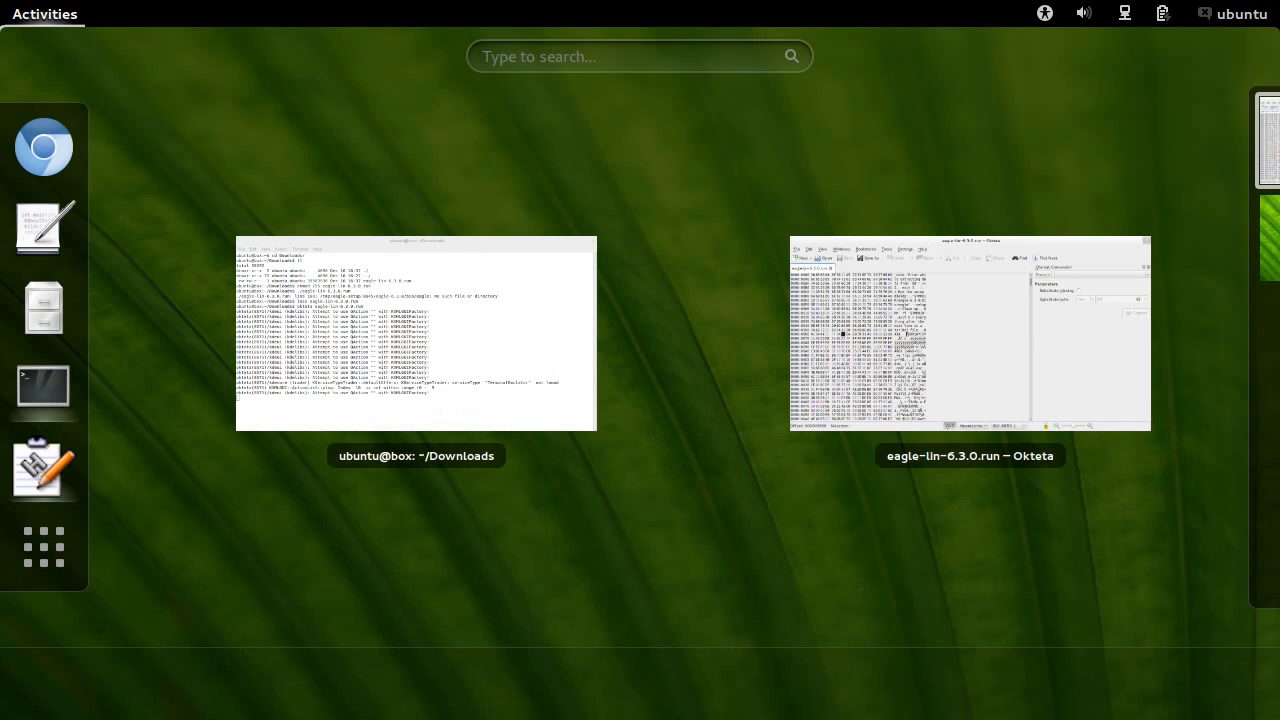
In KCalc, enter hex offset 966 and convert it to decimal 2,406.
text(kcalc)
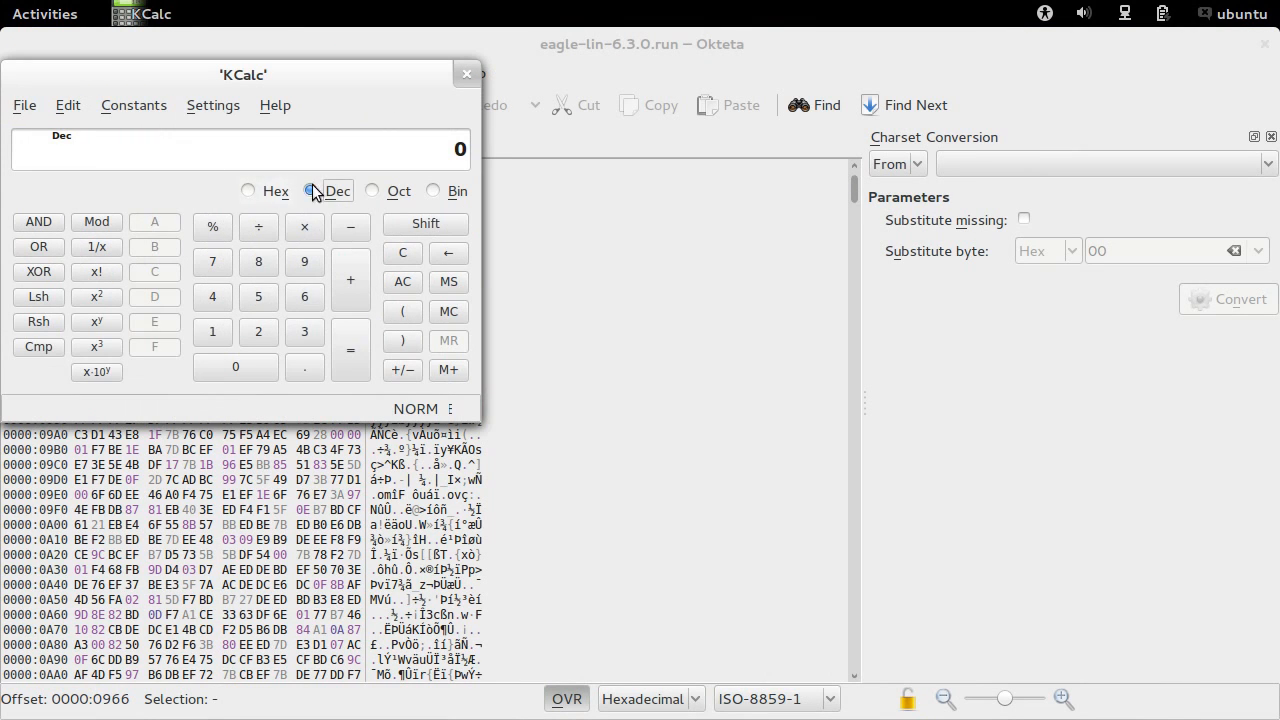
click(247, 190)
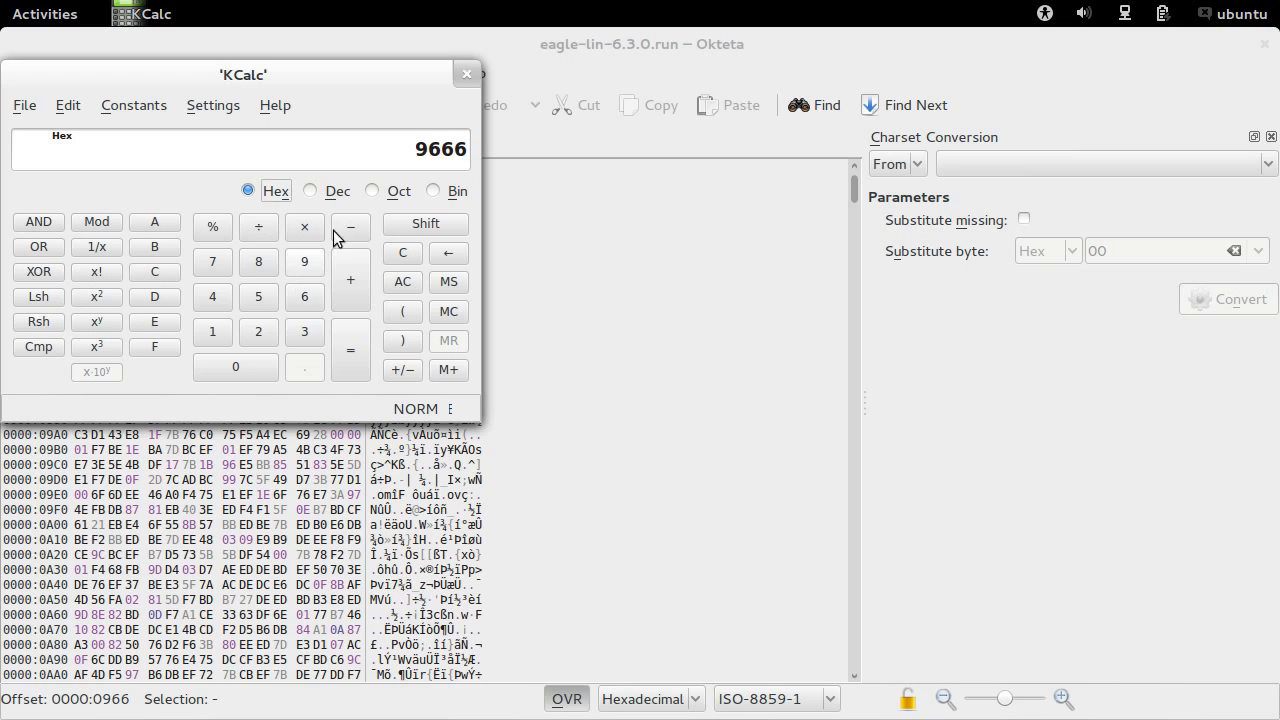
click(310, 191)
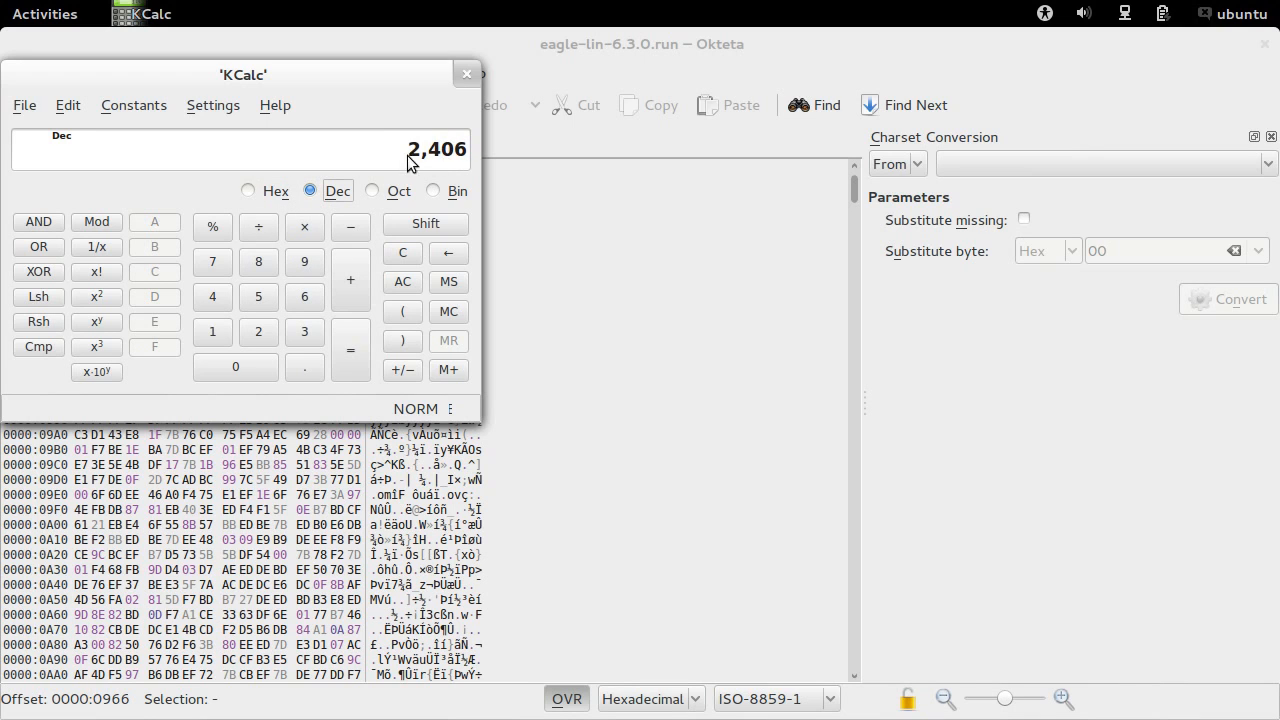
mouse_move(432, 90)
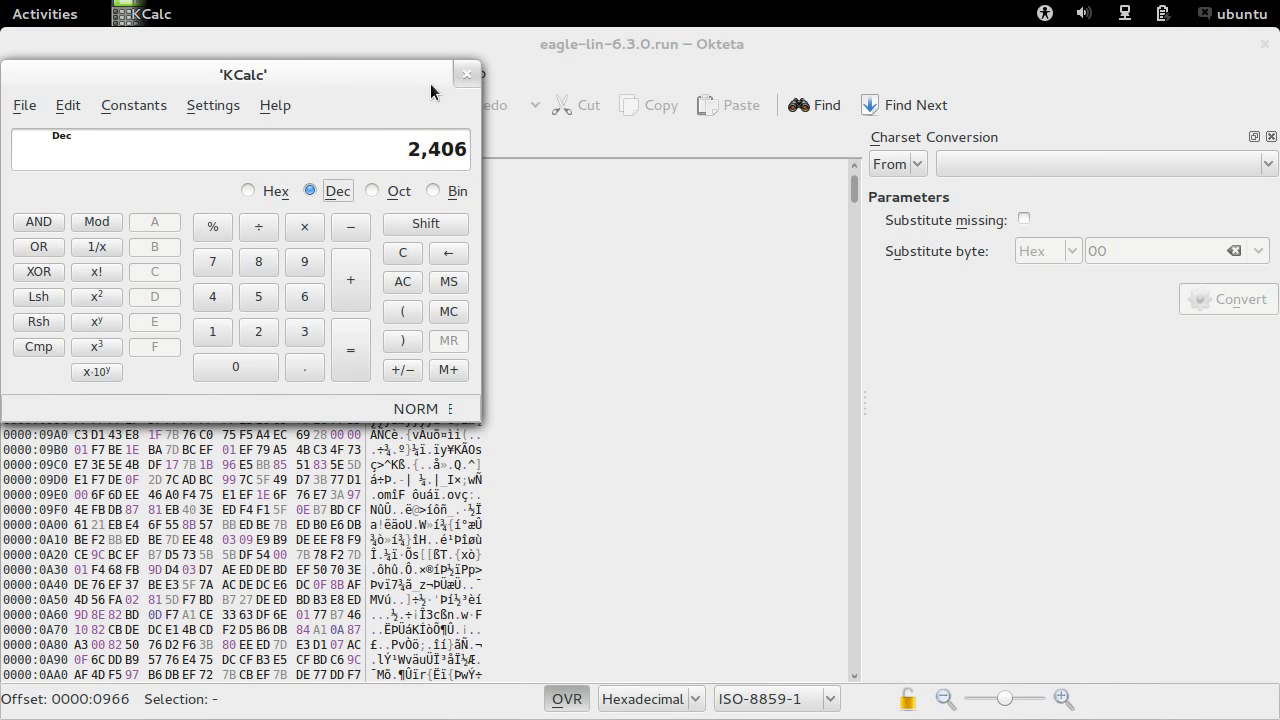
Back in Terminal, type dd if=eagle-lin-6.3.0.run of=eagle-lin-6.3.0.tar.bz2 bs=2406.
click(44, 13)
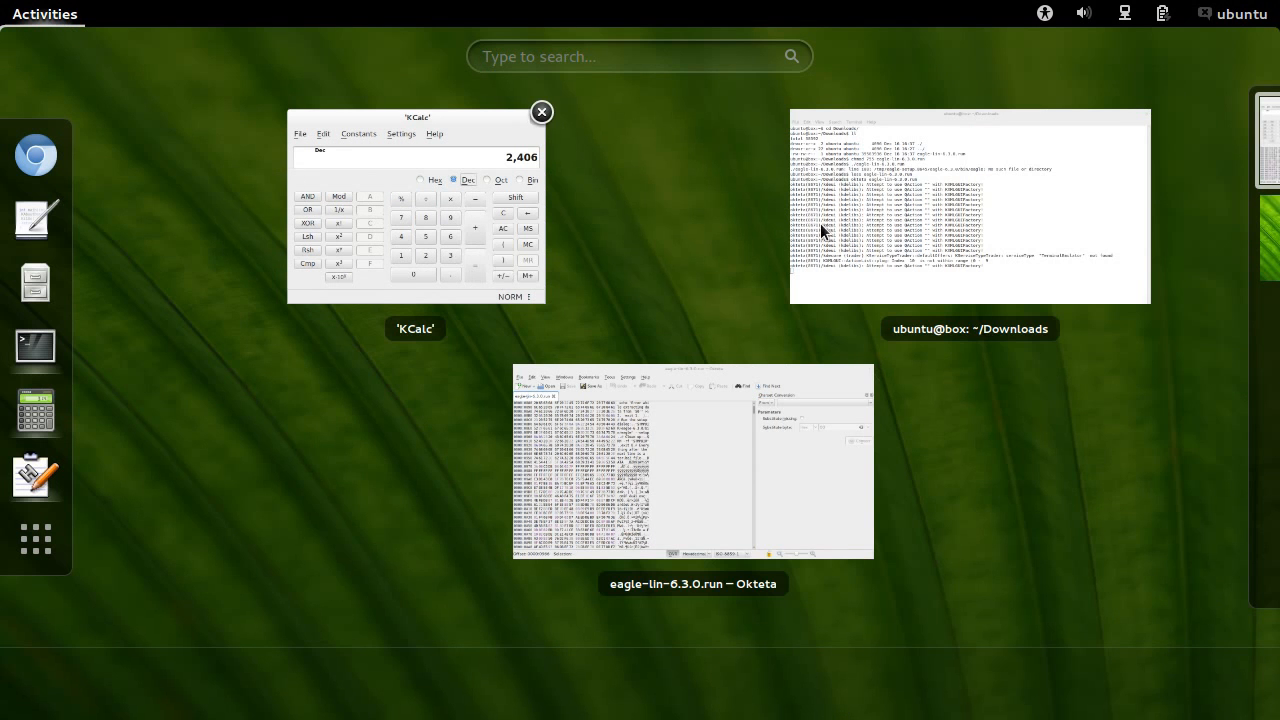
click(968, 207)
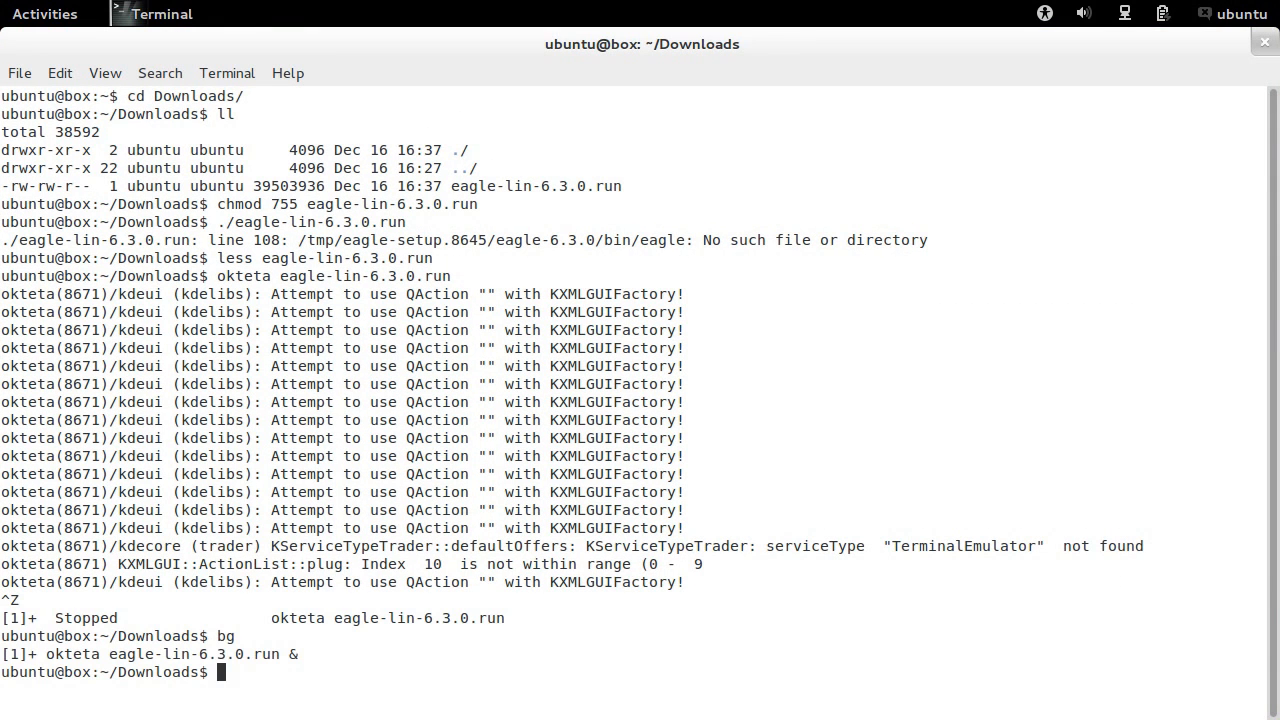
text(dd if=)
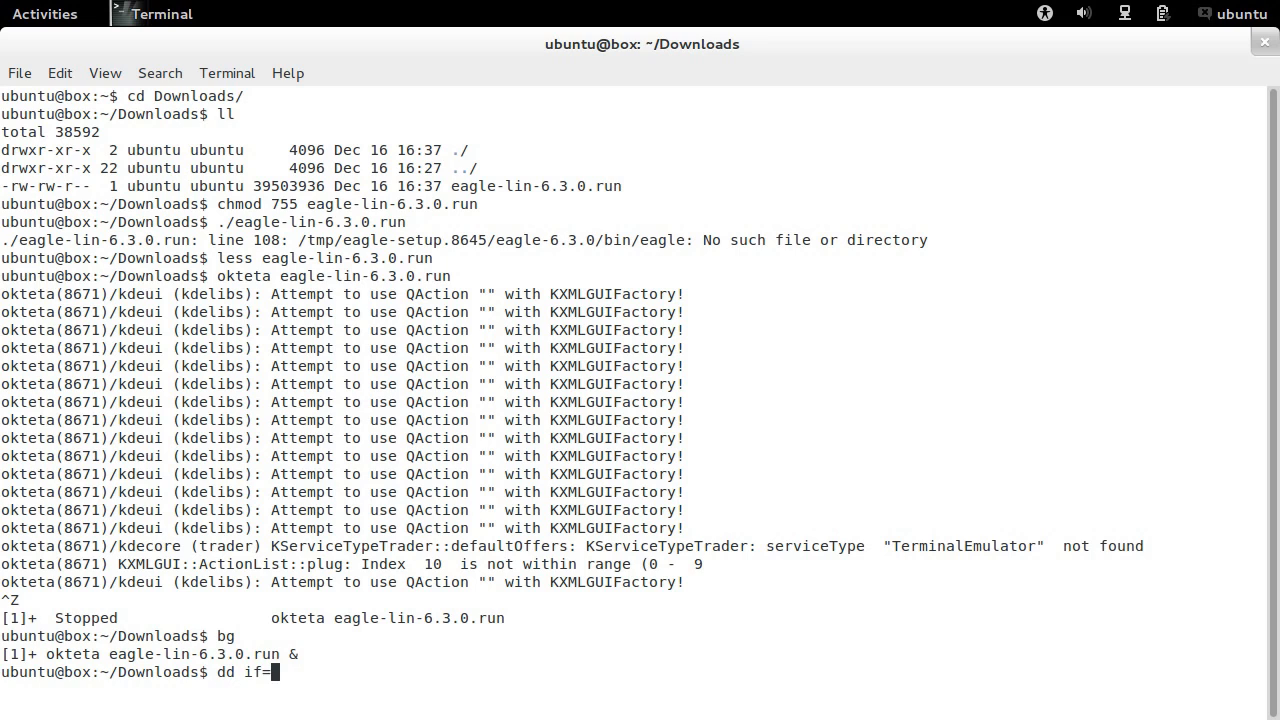
text(eagle-lin-6.3.0.run of=)
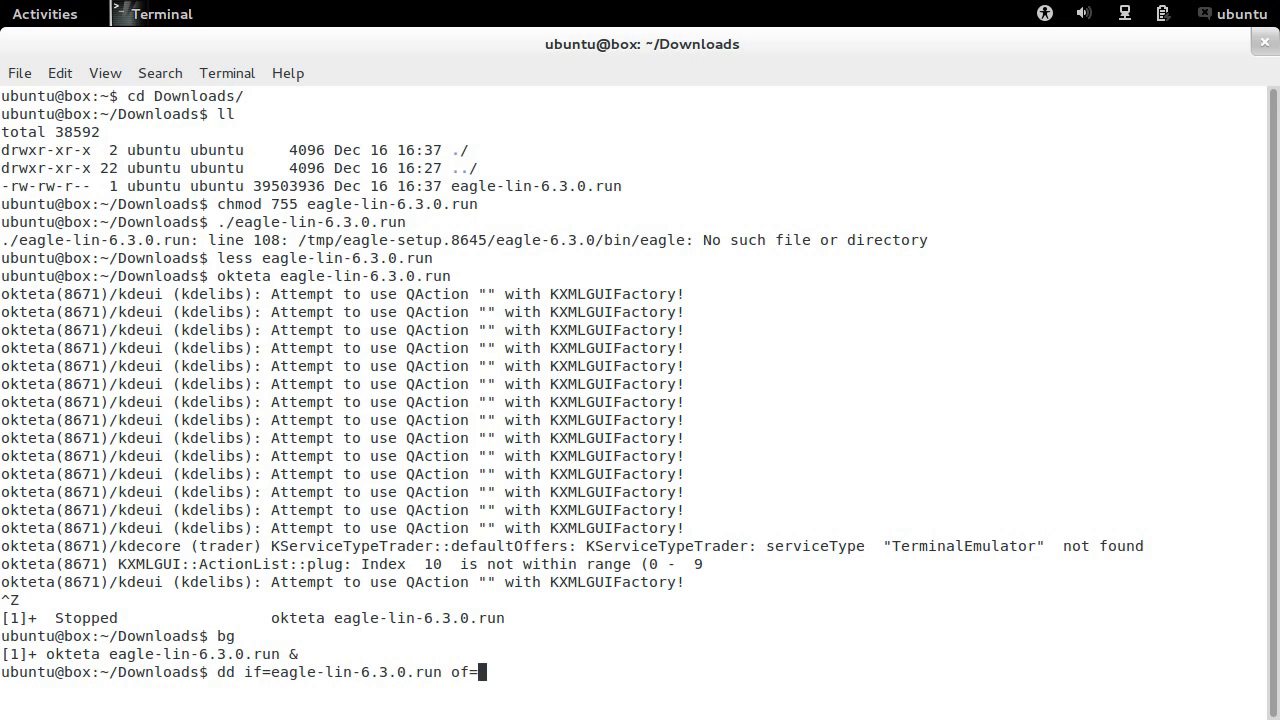
text(eagle-lin-6.3.0.tar.)
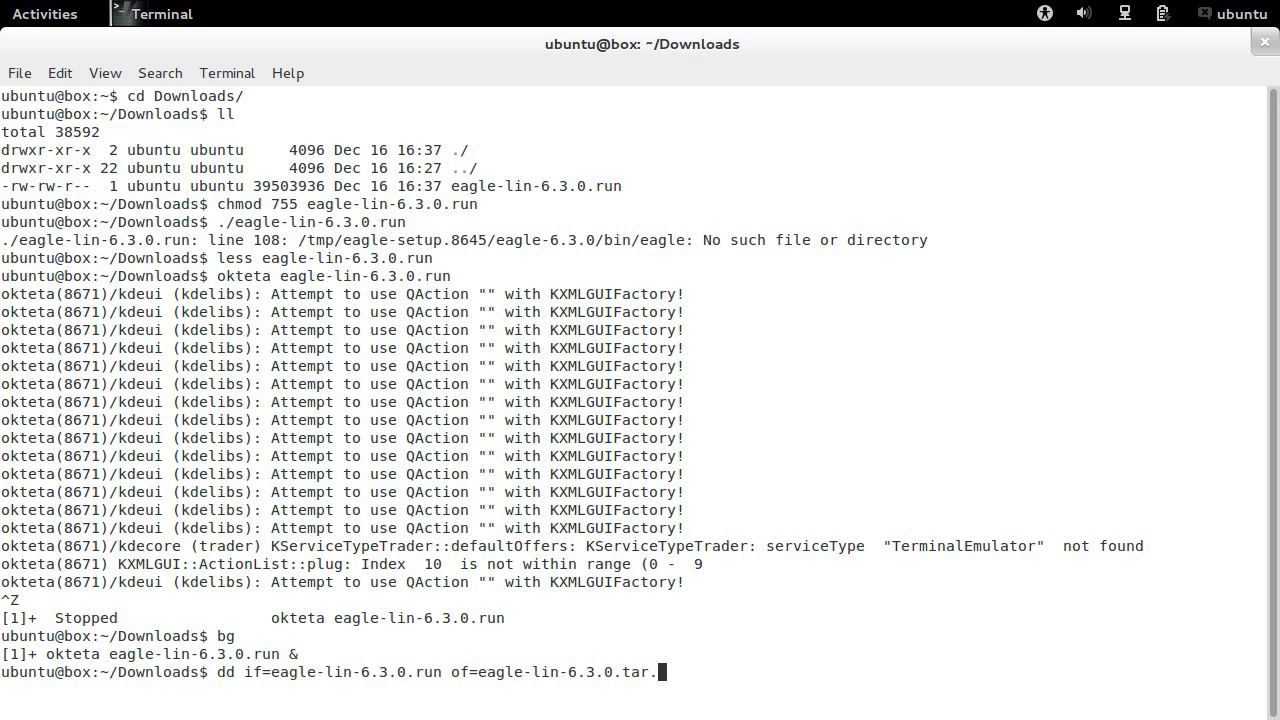
text(bz2 bs)
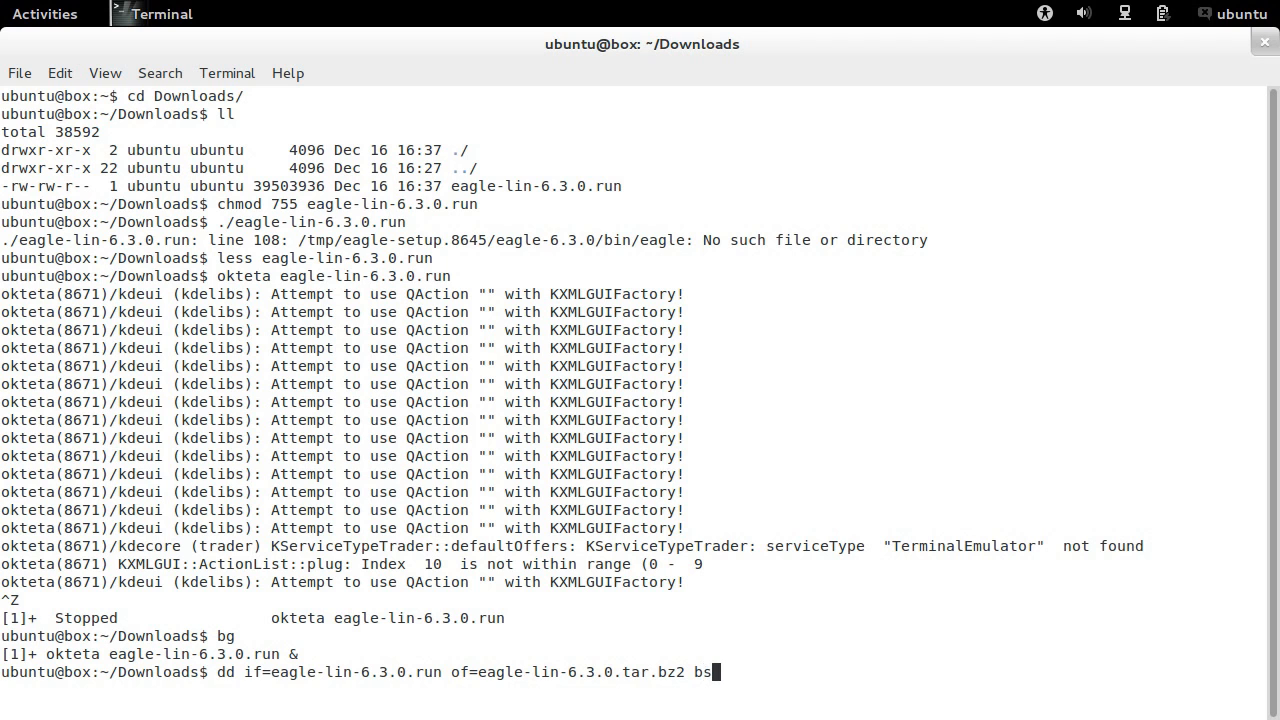
text(=2406)
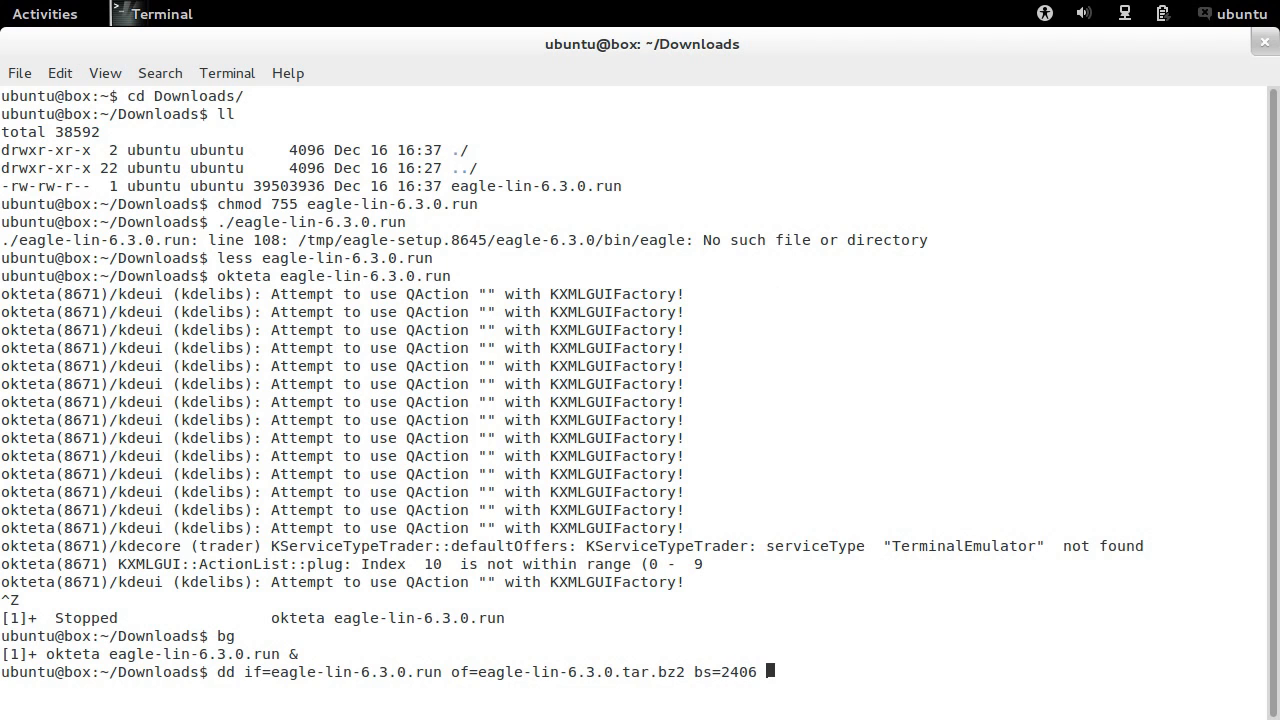
click(45, 14)
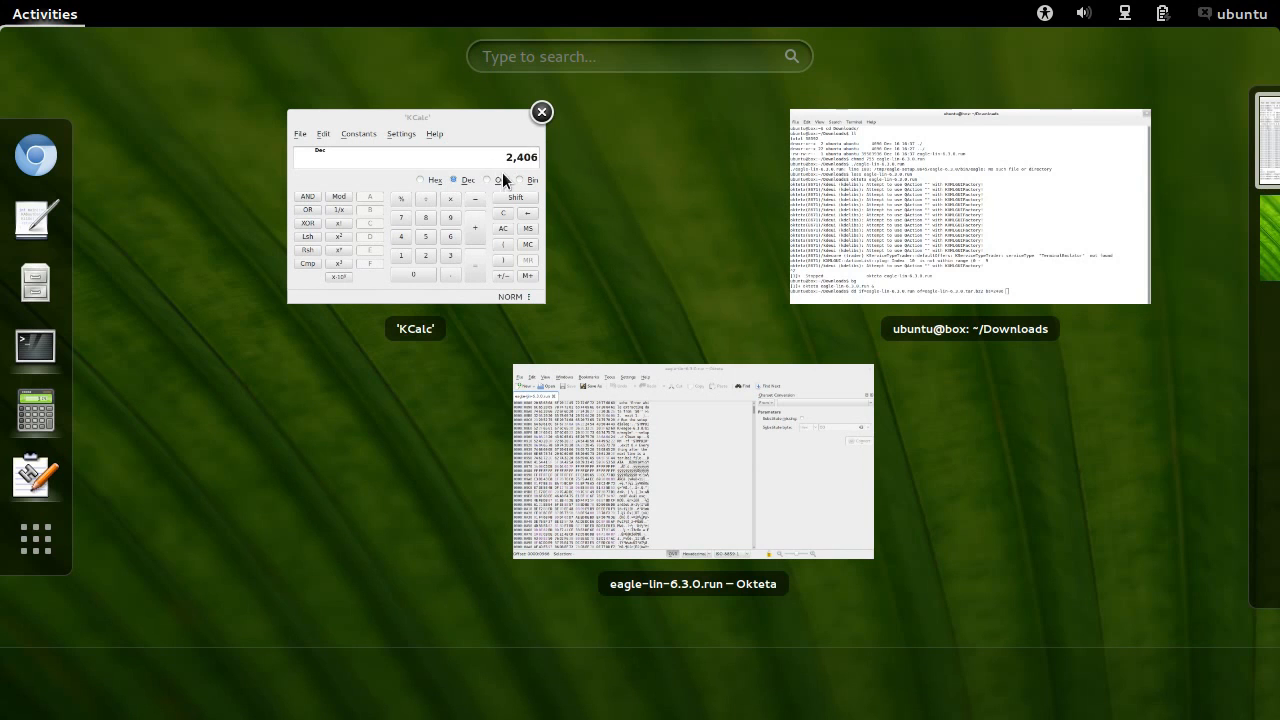
click(970, 207)
text(md5sum eagle-lin-6.3.0.tar.bz2)
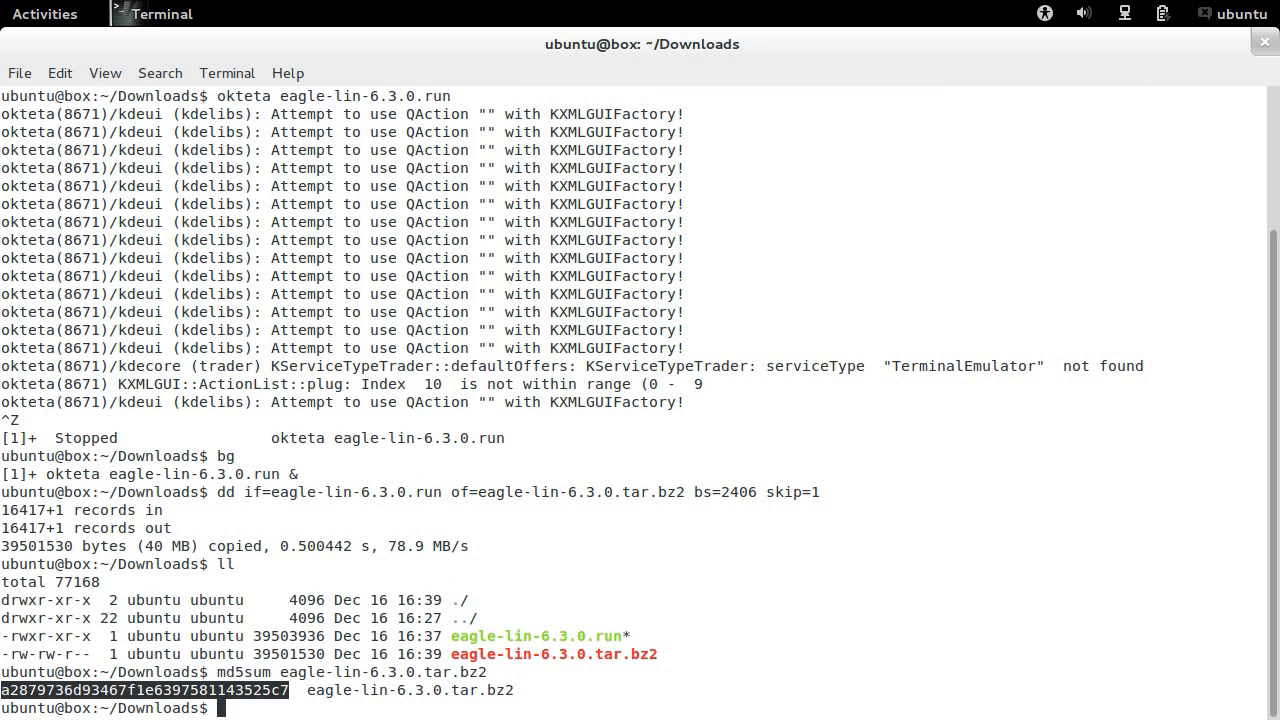
View eagle-lin-6.3.0.run again with less and return to the prompt.
text(less eagle-lin-6.3.0.run)
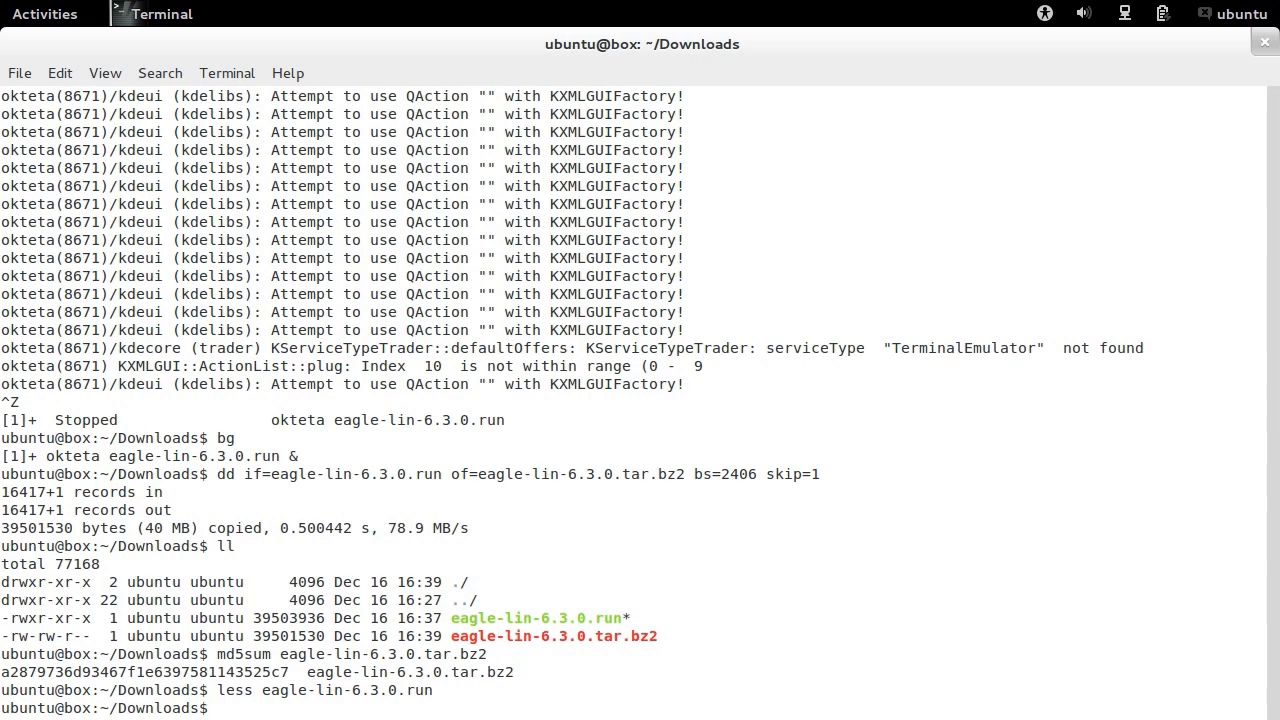
Unpack eagle-lin-6.3.0.tar.bz2 with tar xvfj and scroll through the extracted file list.
text(tar xvfj eagle-lin-6.3.0.)
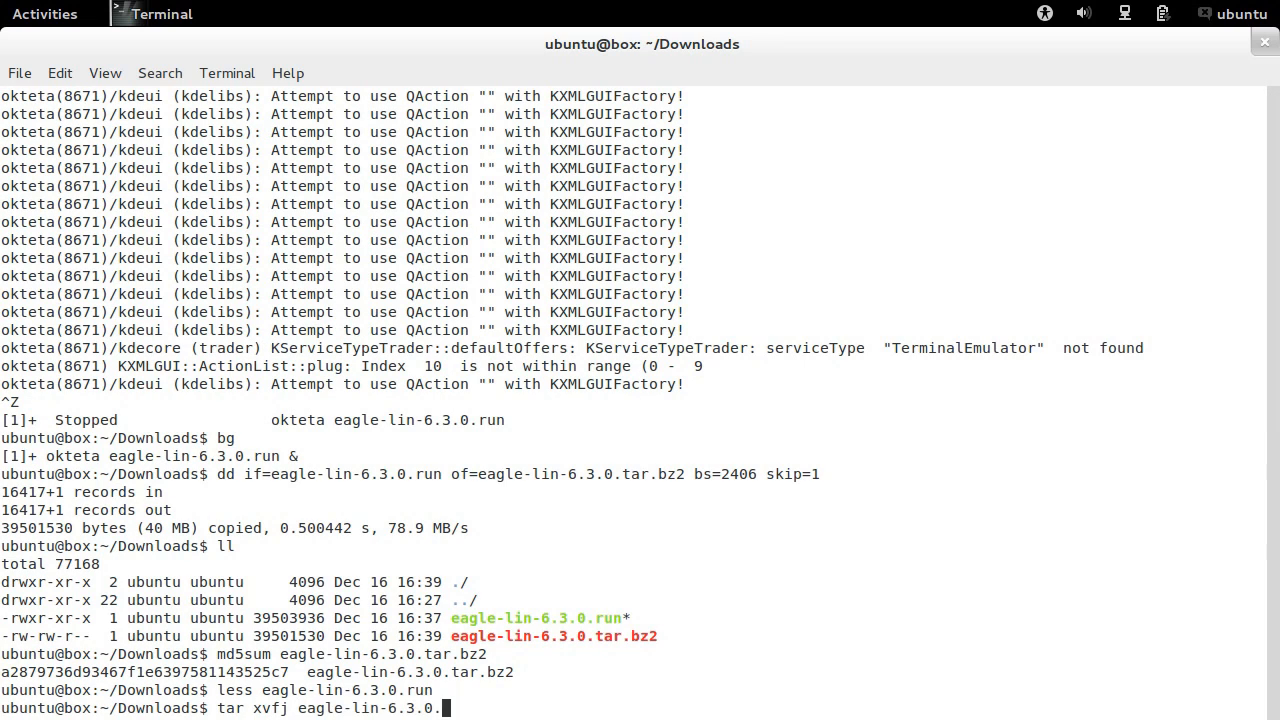
key(Return)
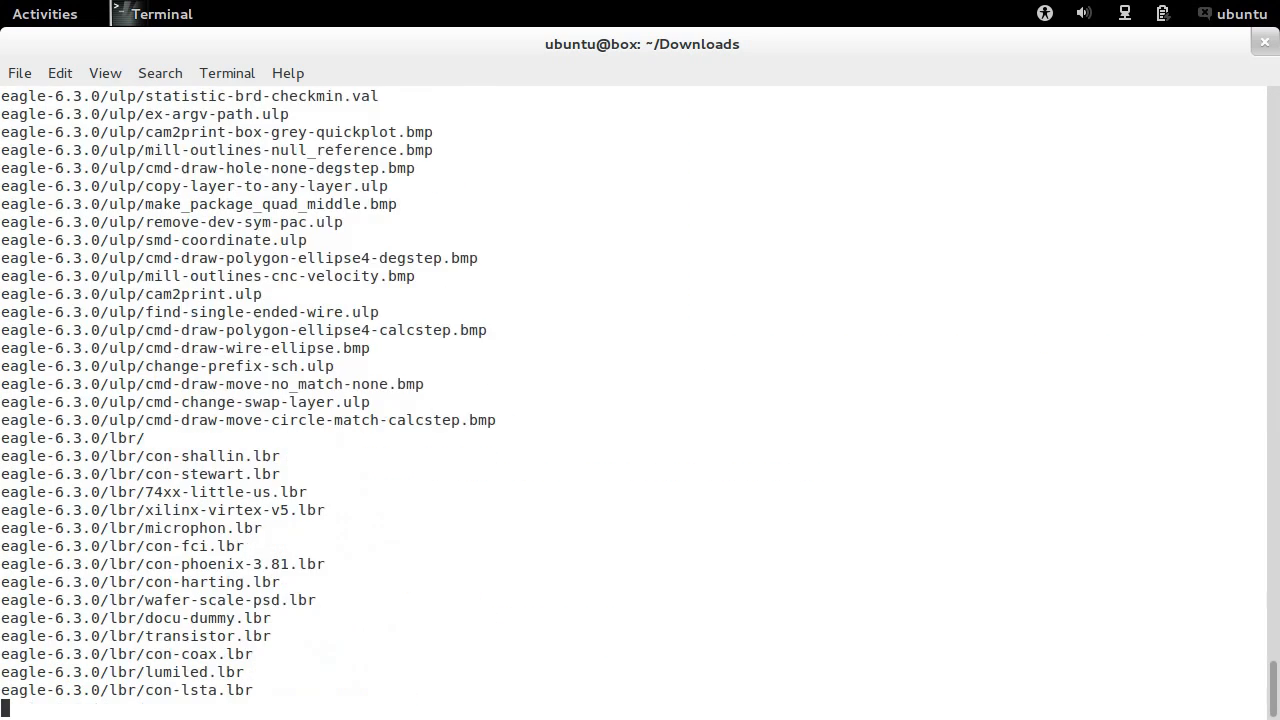
scroll(down, 3)
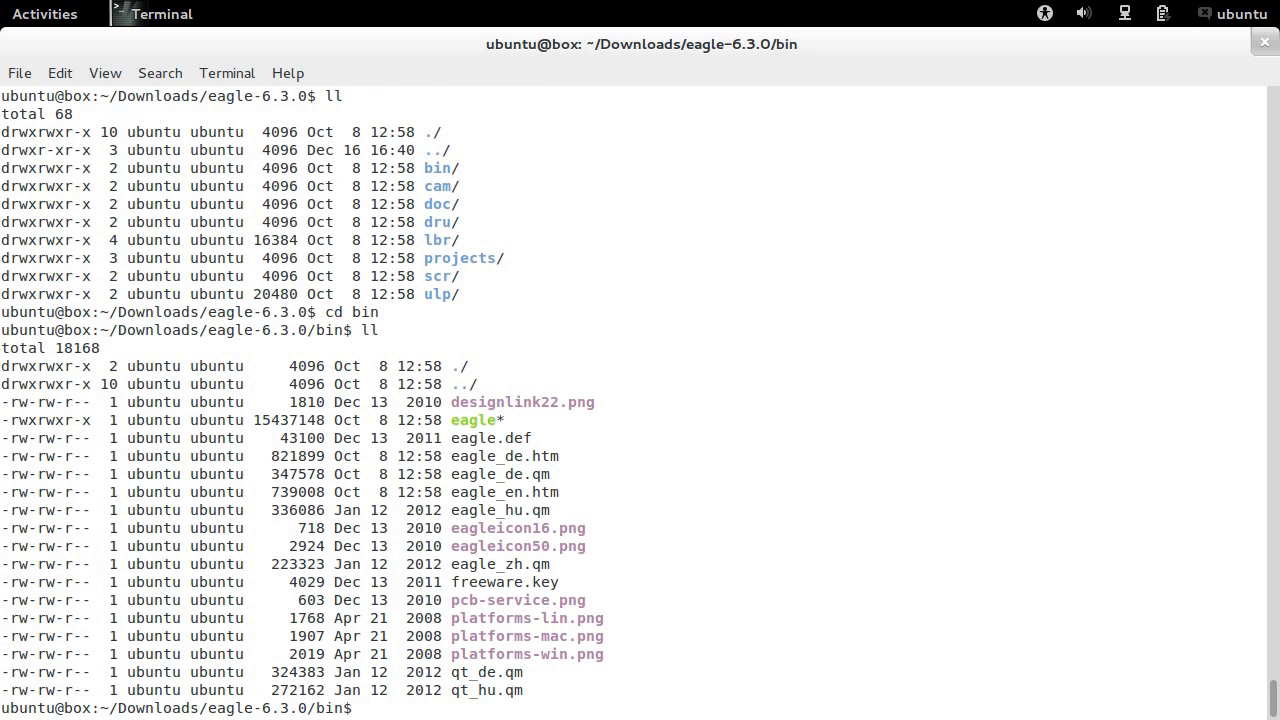
Run ldd eagle (not a dynamic executable) and uname -a (x86_64, Linux 3.5.0-19).
text(ldd ea)
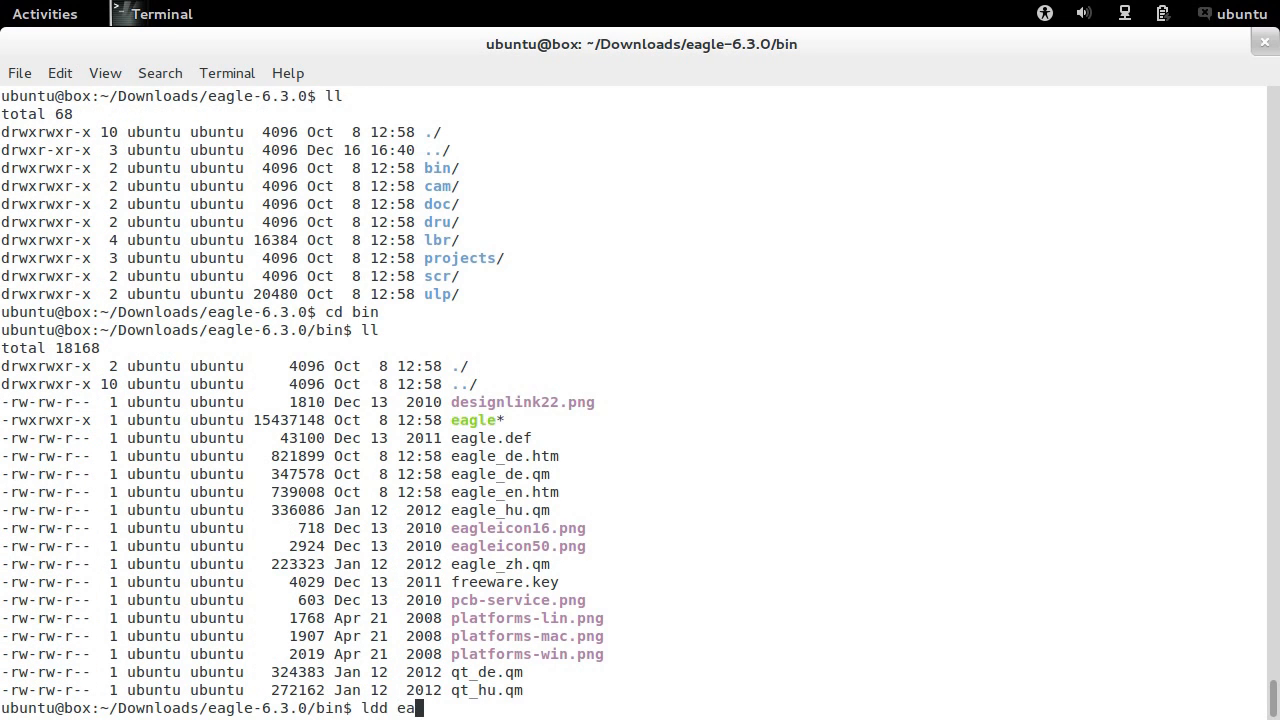
key(Return)
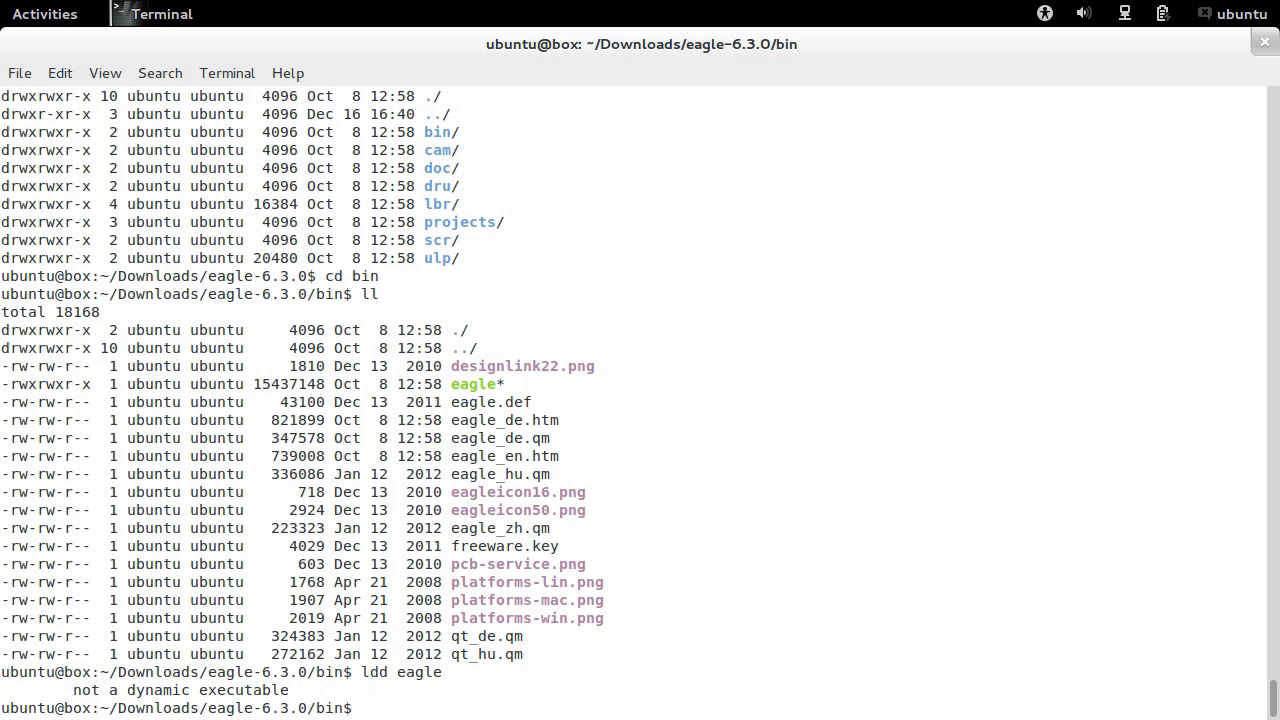
text(uname -)
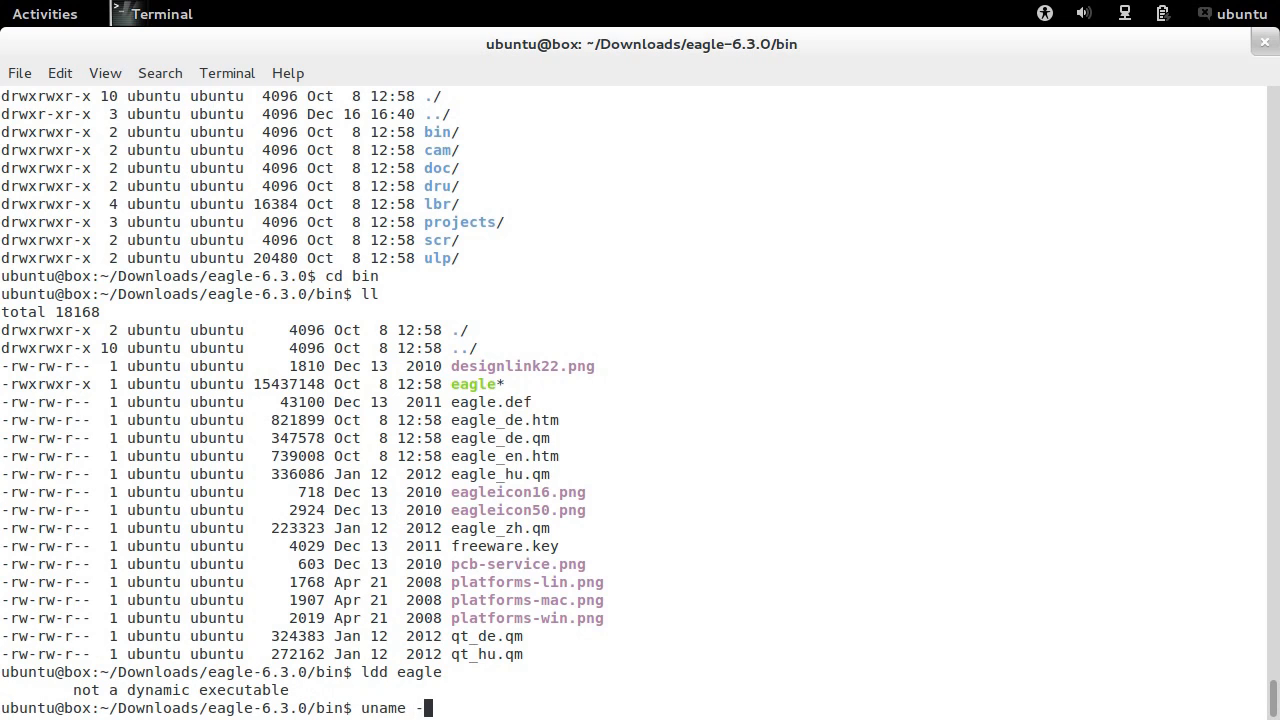
key(Return)
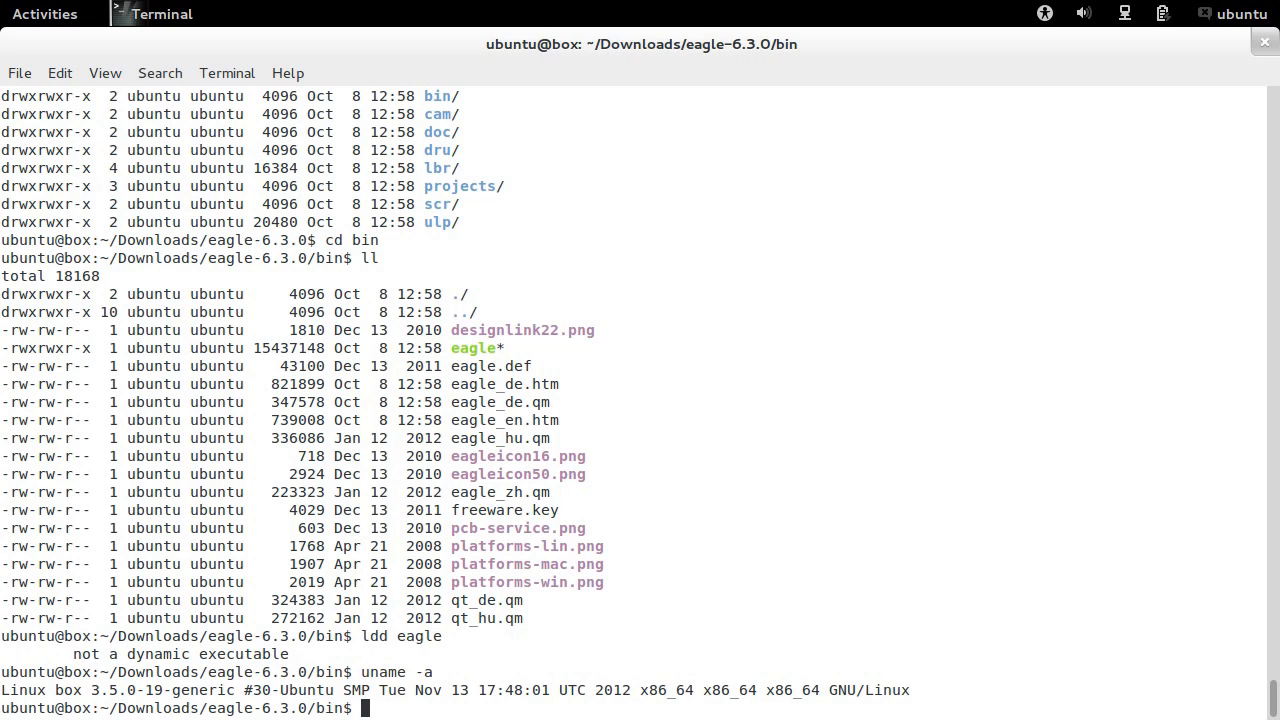
Install ia32-libs and lib32z1 with apt-get under sudo, then list the bin folder.
text(apt-g)
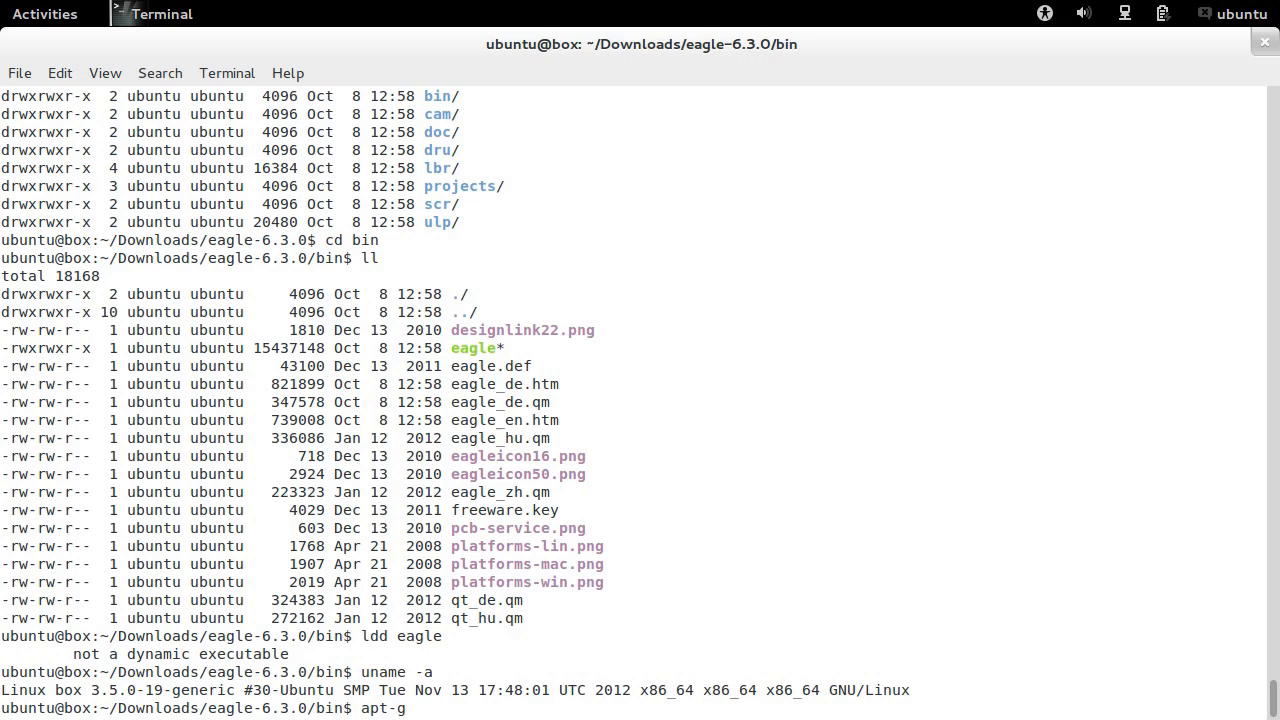
text(et install)
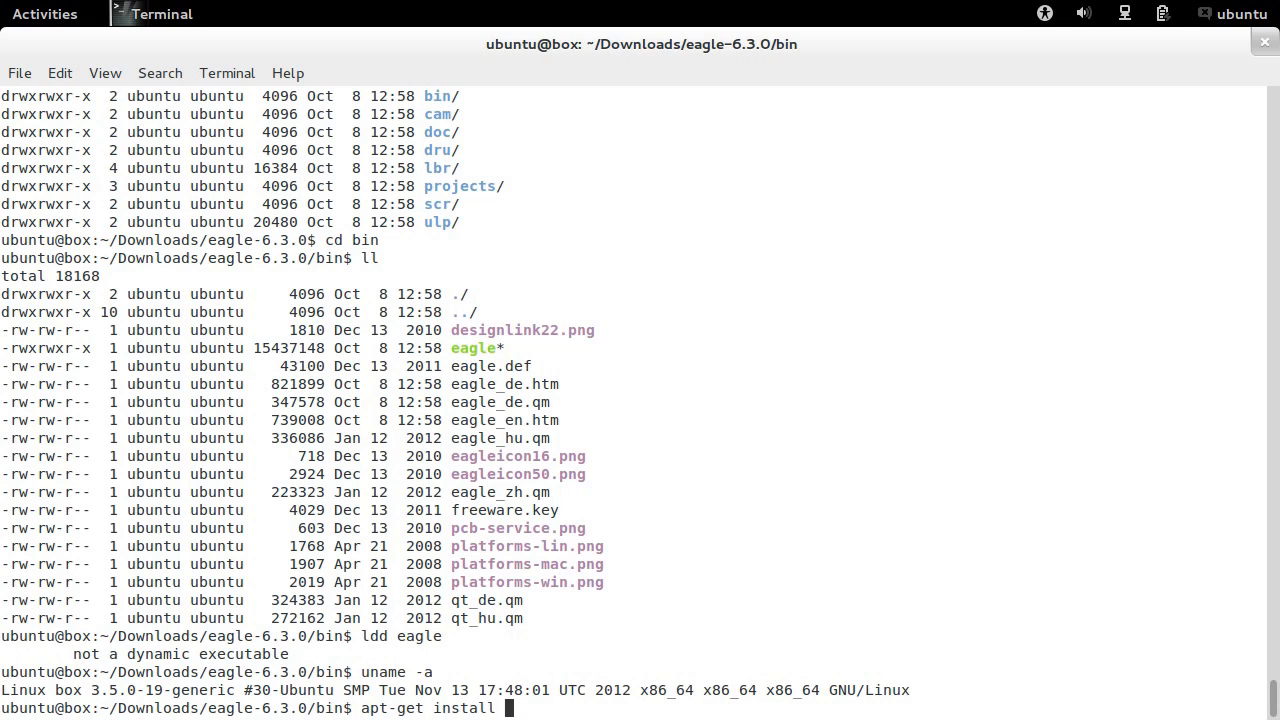
text(ia32-libs)
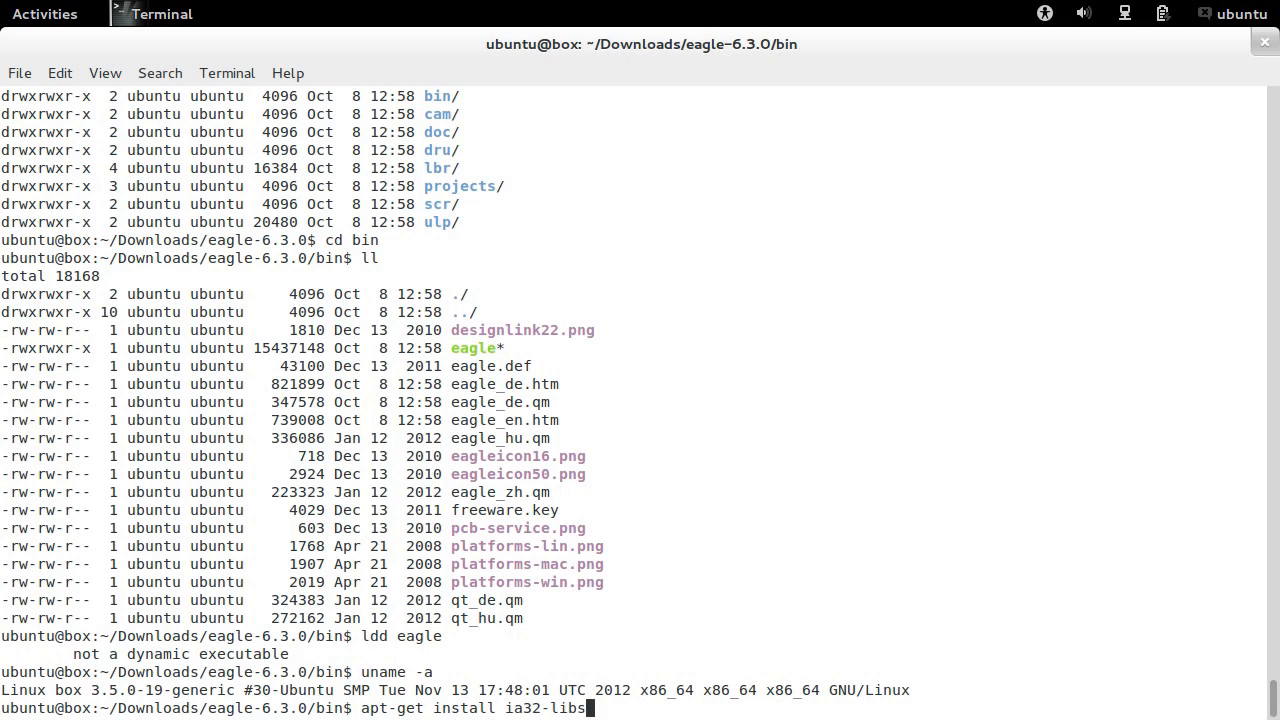
text(lib32)
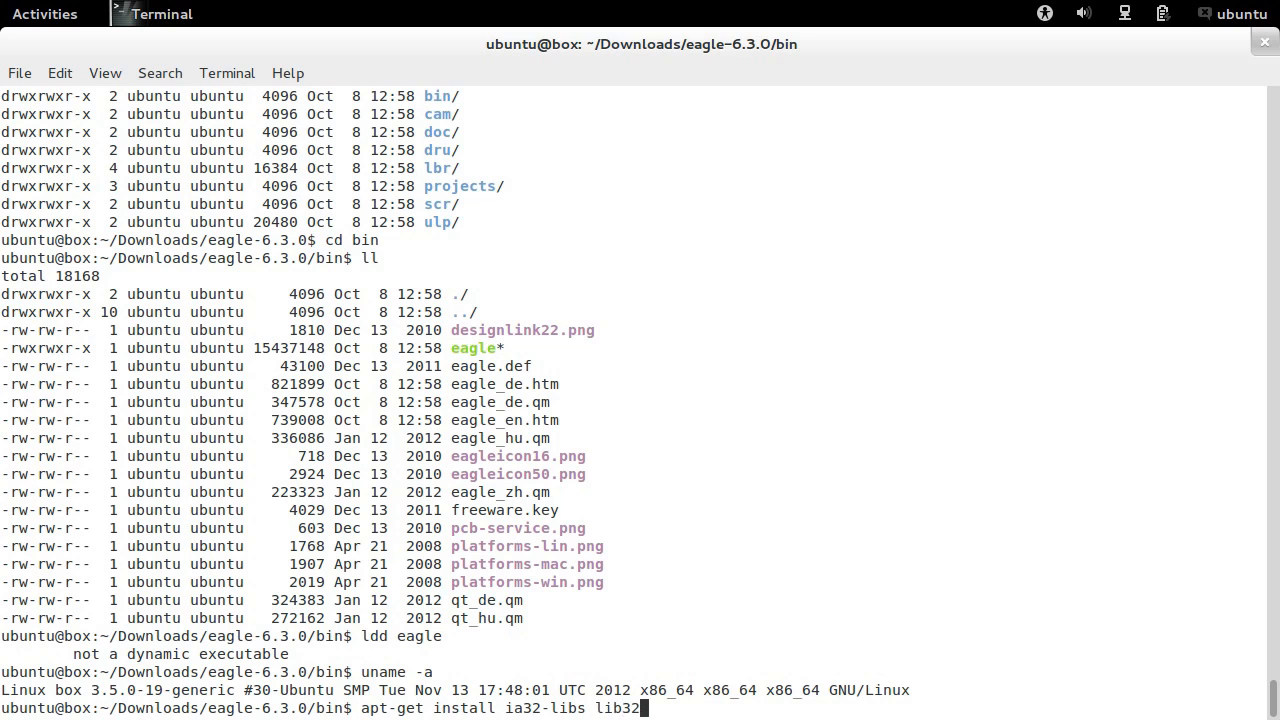
key(Return)
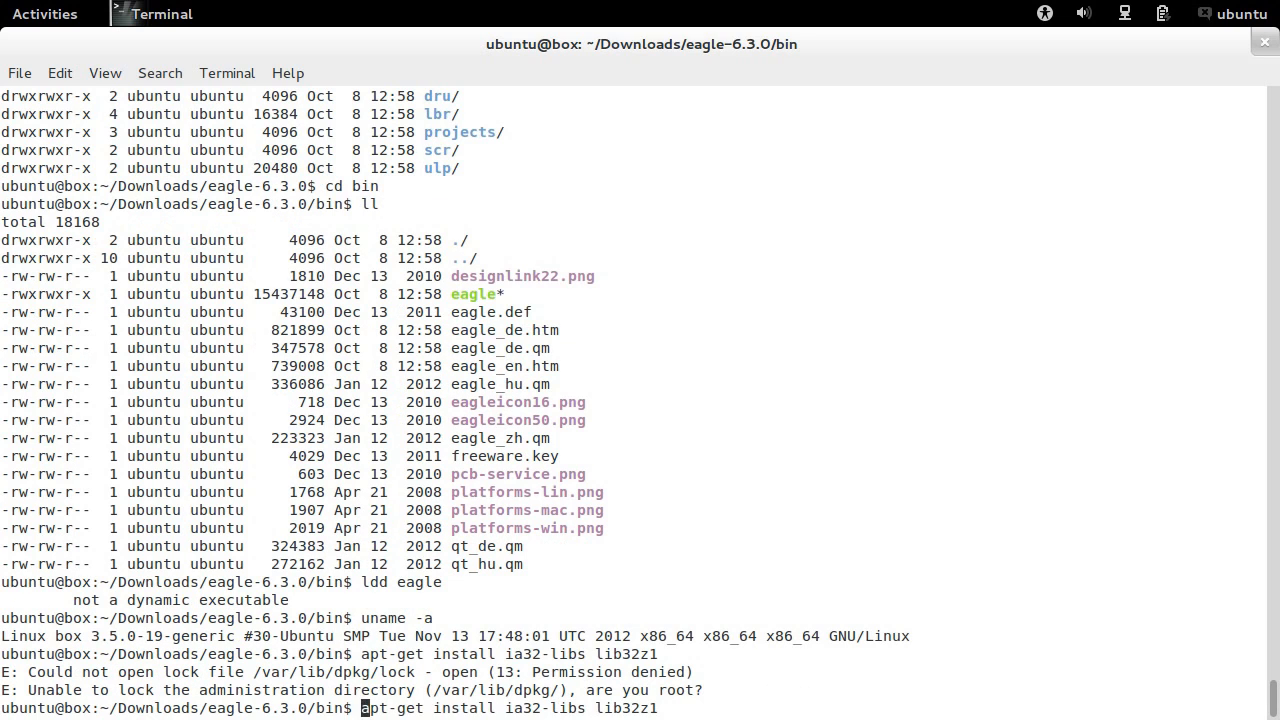
key(Return)
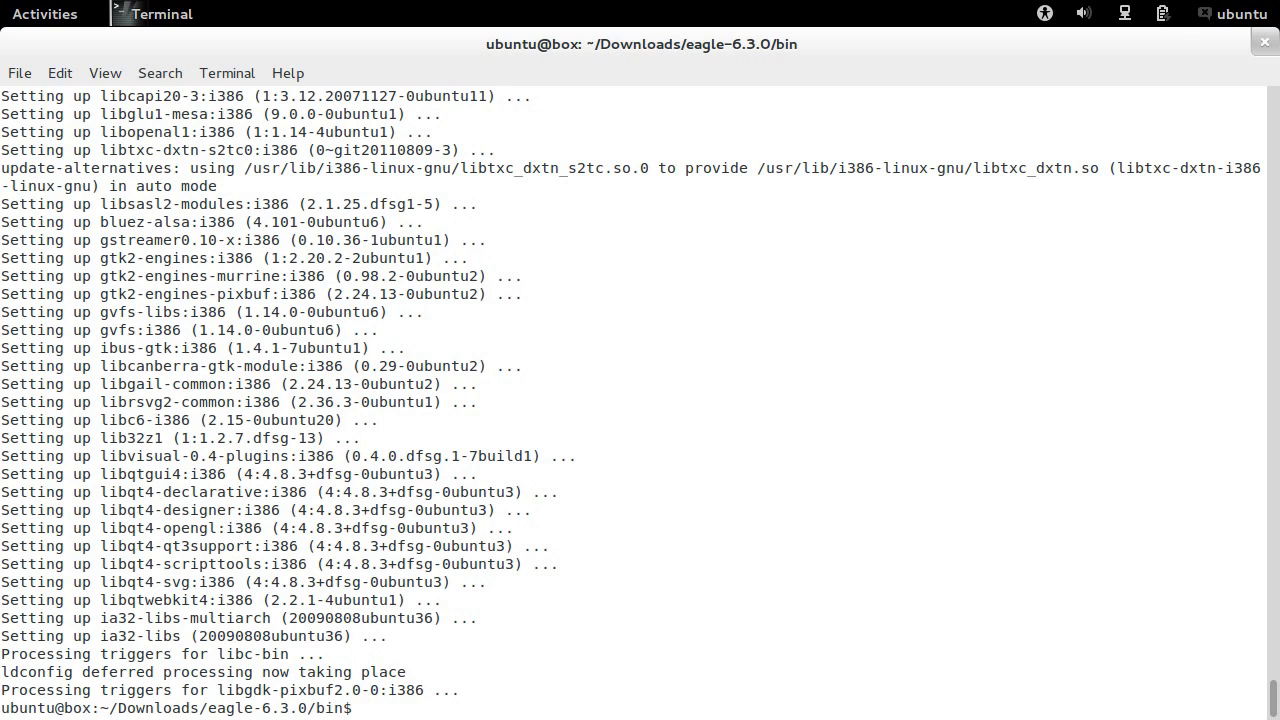
text(ll)
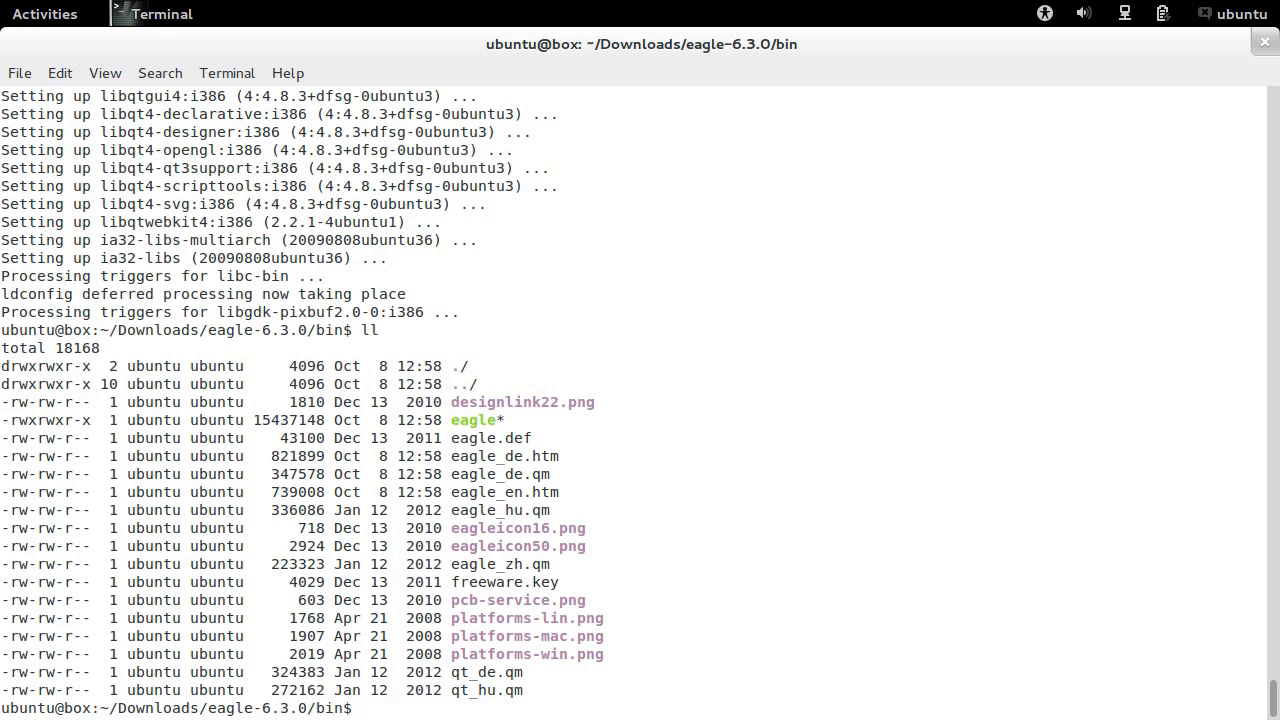